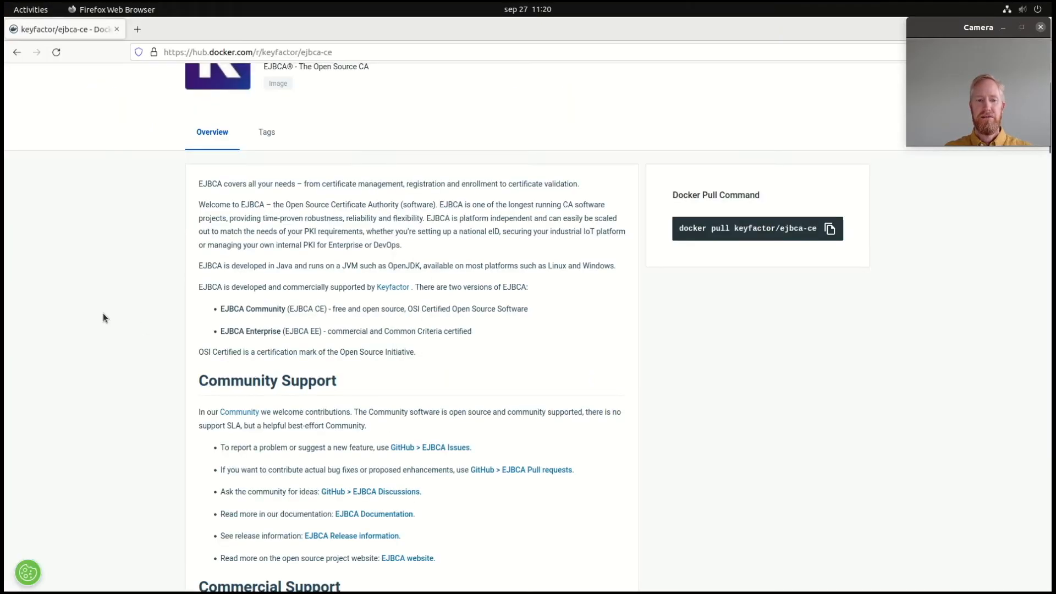
# - Scroll through the keyfactor/ejbca-ce overview on Docker Hub
pyautogui.scroll(3)
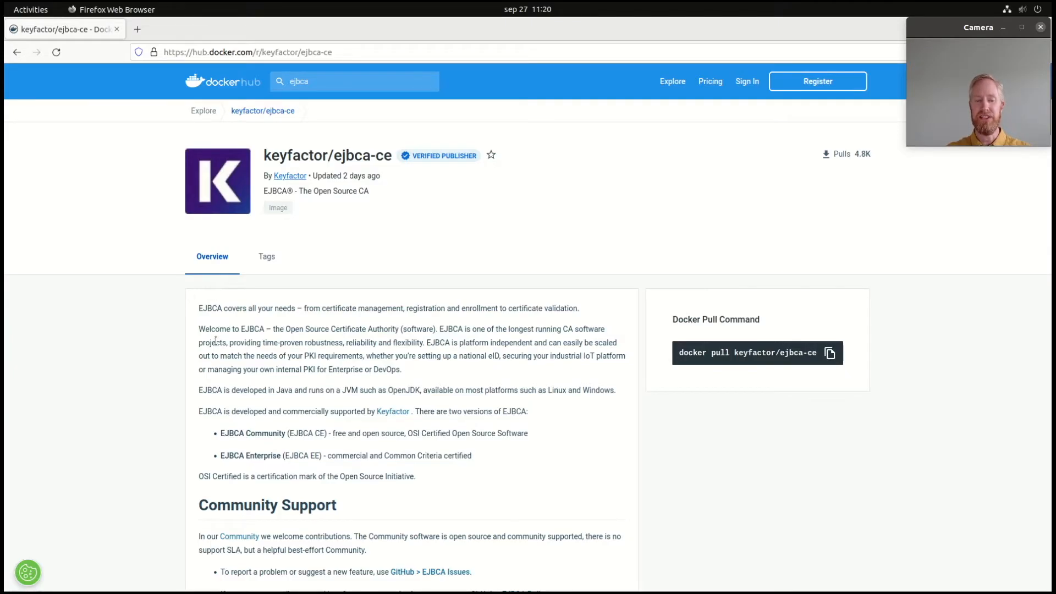
pyautogui.scroll(-3)
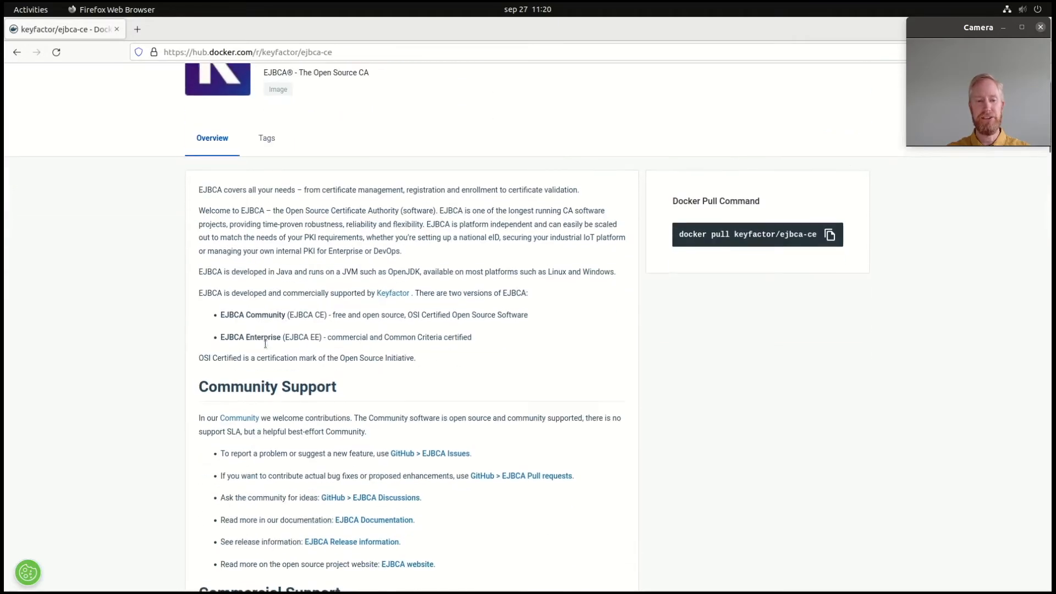
pyautogui.scroll(-3)
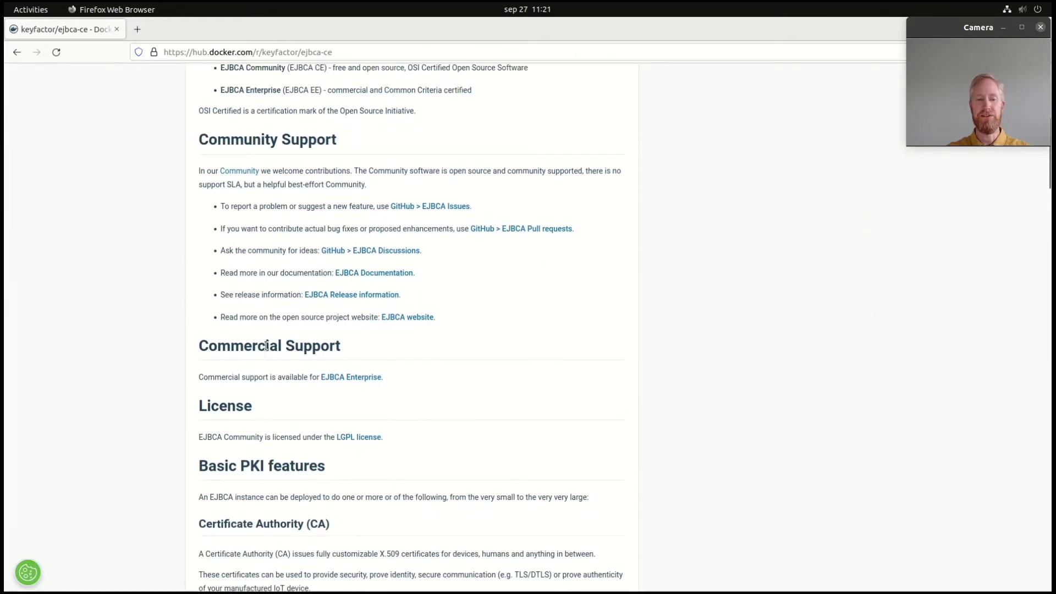
pyautogui.scroll(3)
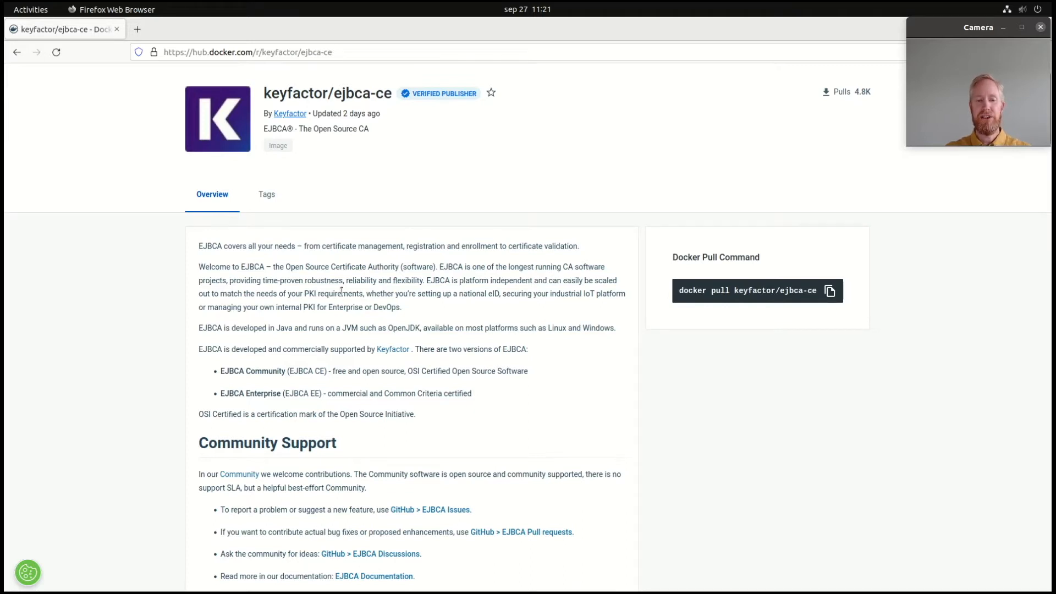
pyautogui.moveTo(417, 307)
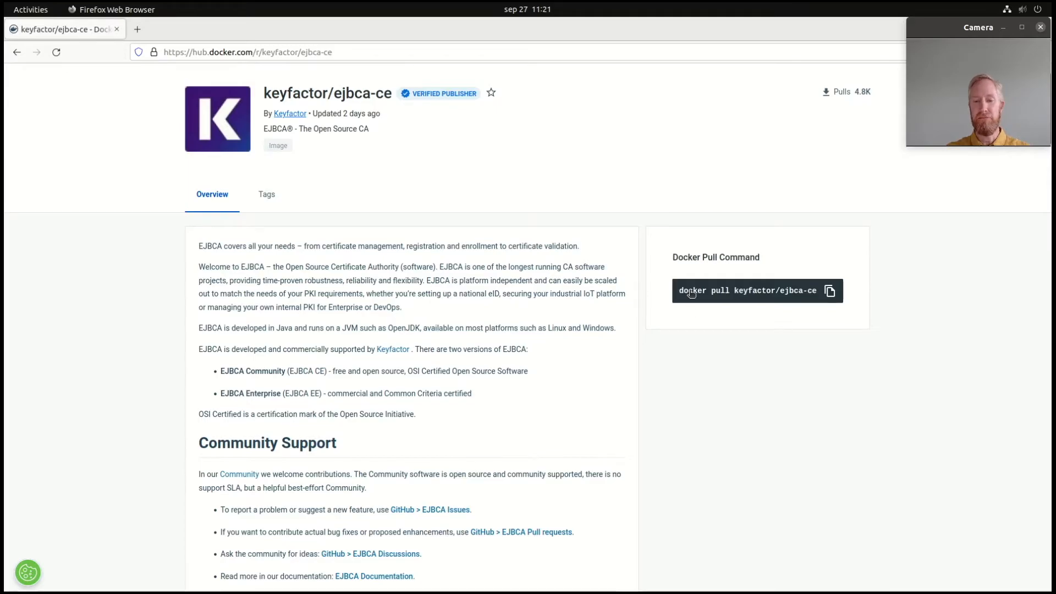
pyautogui.moveTo(522, 291)
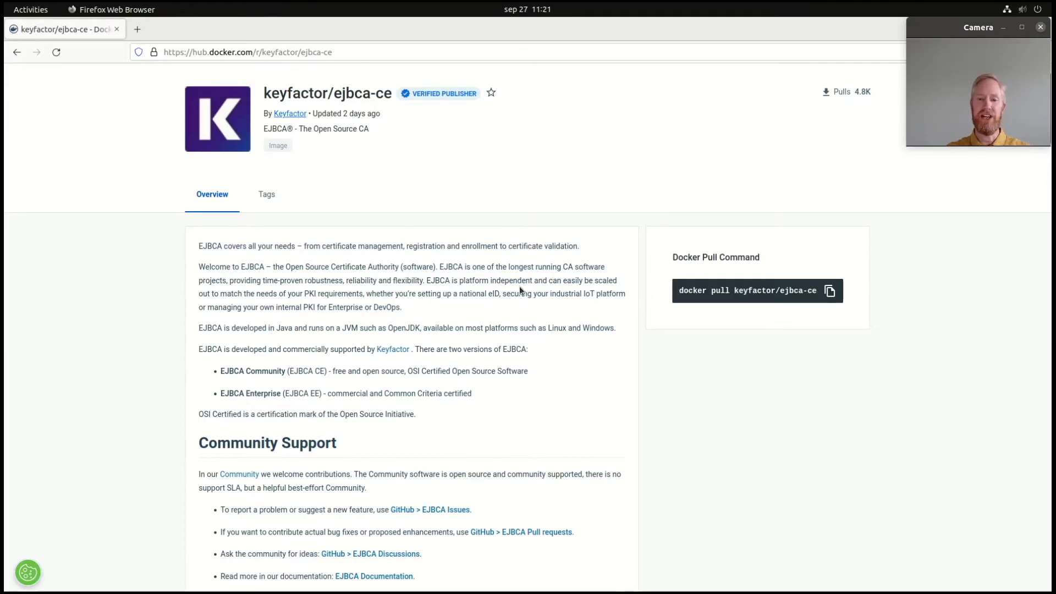
pyautogui.moveTo(460, 312)
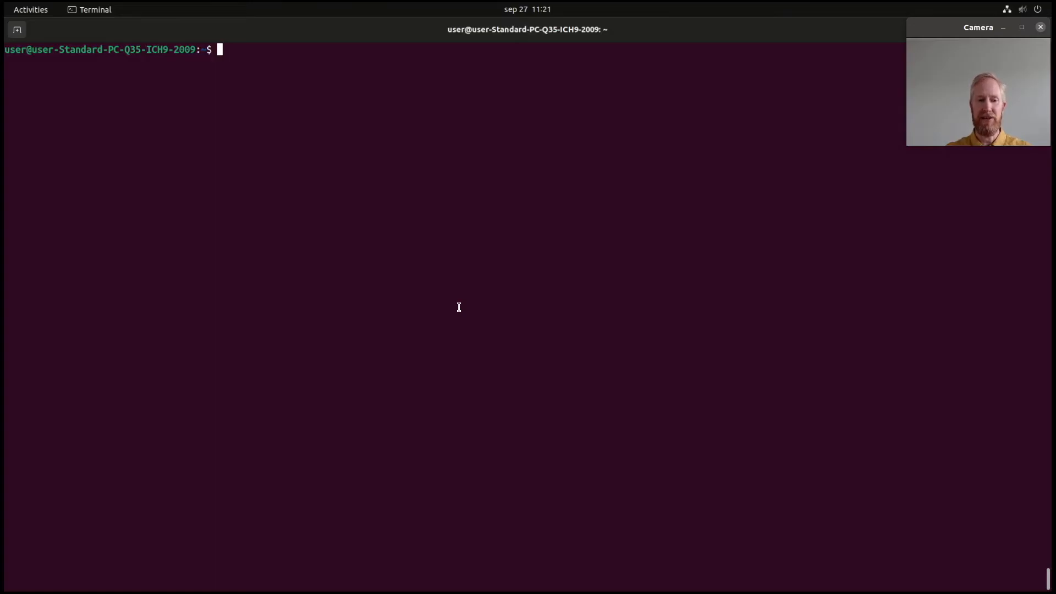
# - Install Docker 20.10.14 with 'sudo snap install docker', authorising with the sudo password
pyautogui.write('sudo')
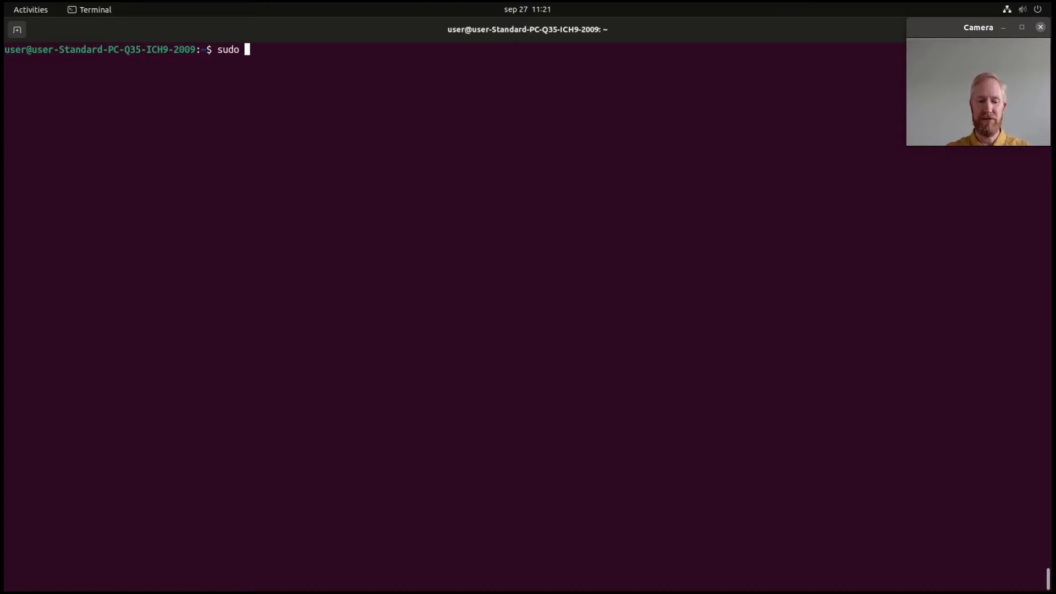
pyautogui.write('snap install')
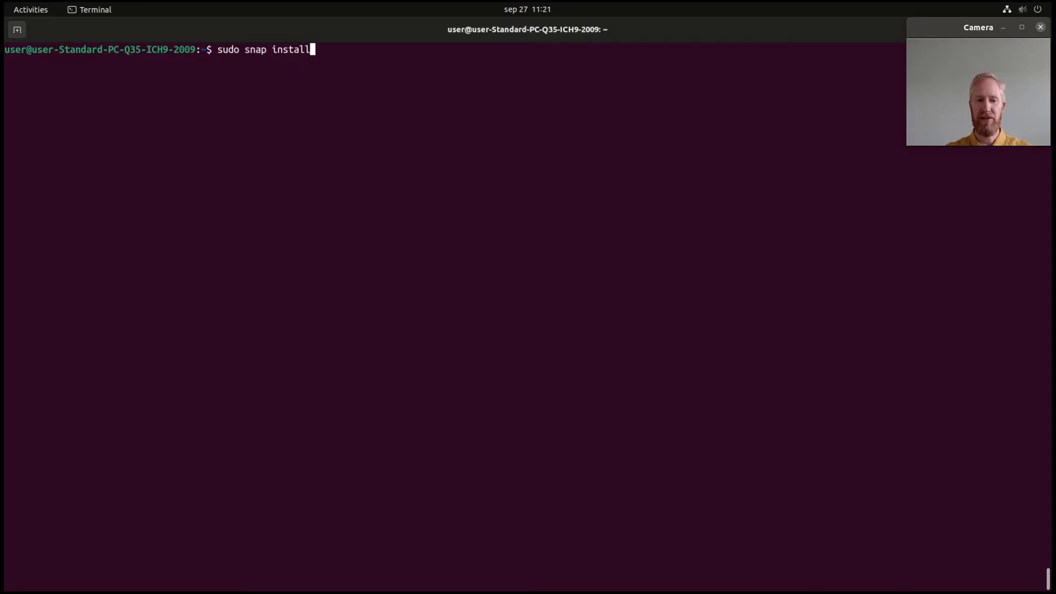
pyautogui.write('docker')
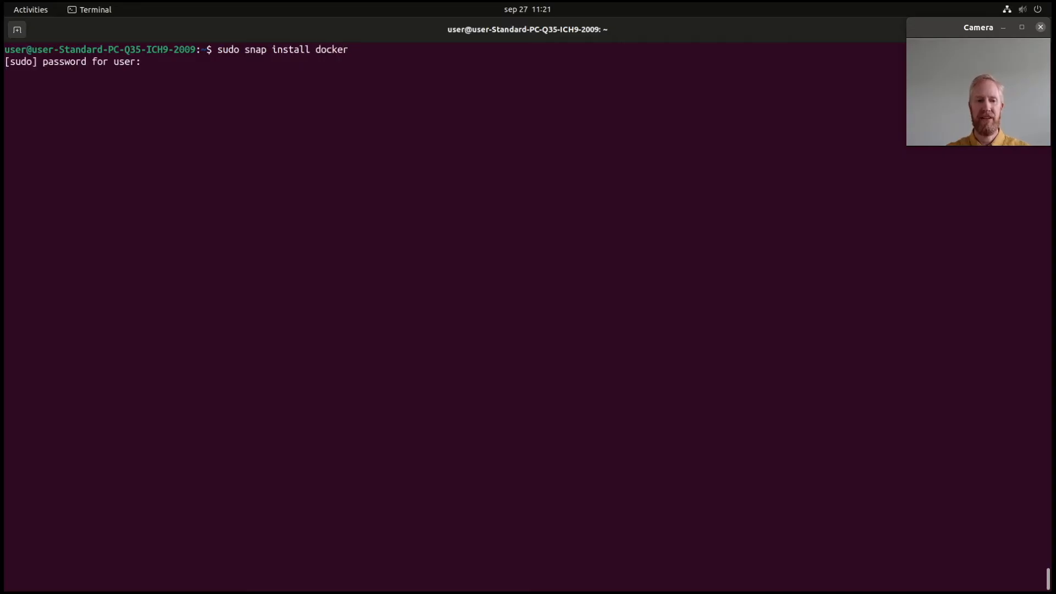
pyautogui.press('Return')
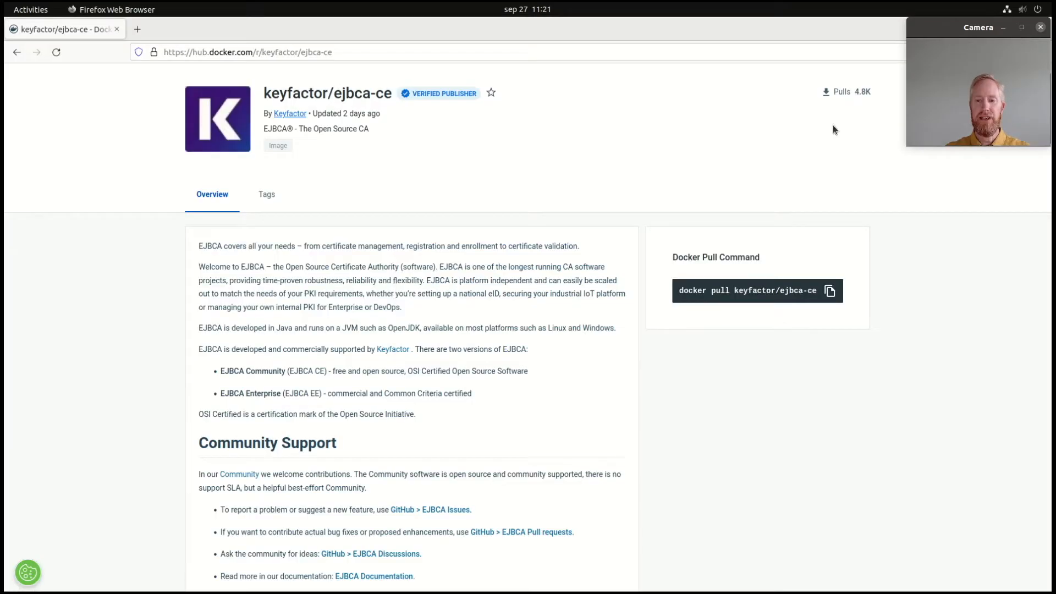
pyautogui.click(829, 290)
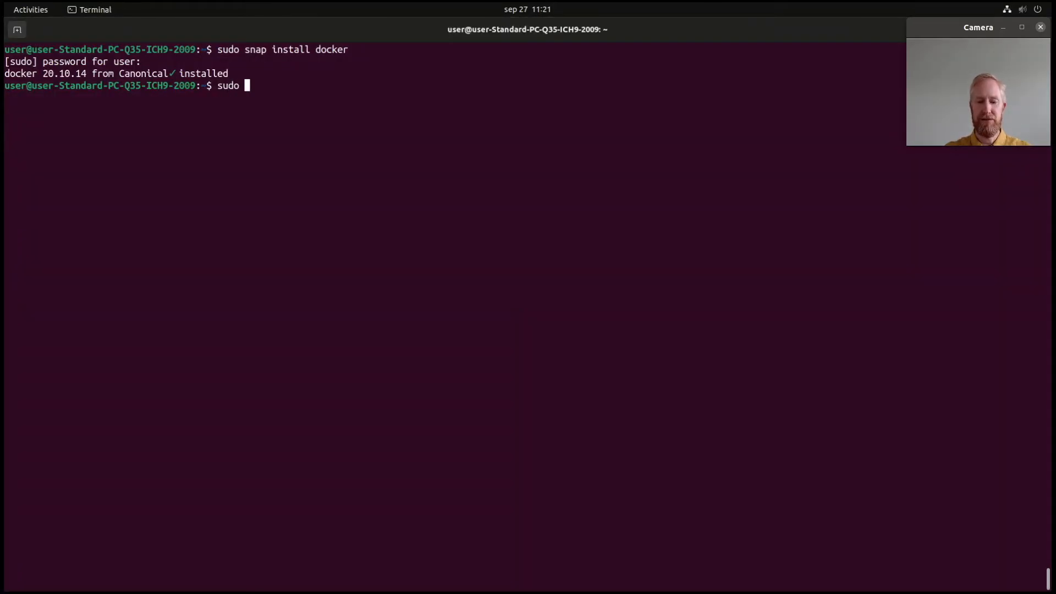
# - Pull the keyfactor/ejbca-ce:latest image with sudo docker pull
pyautogui.write('docker pull keyfactor/ejbca-ce')
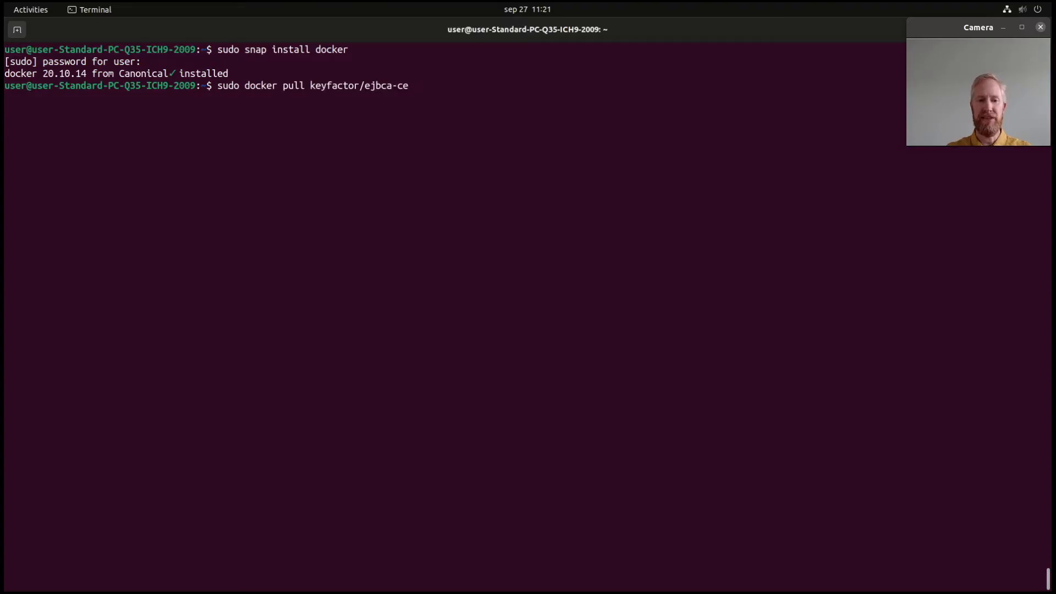
pyautogui.press('Return')
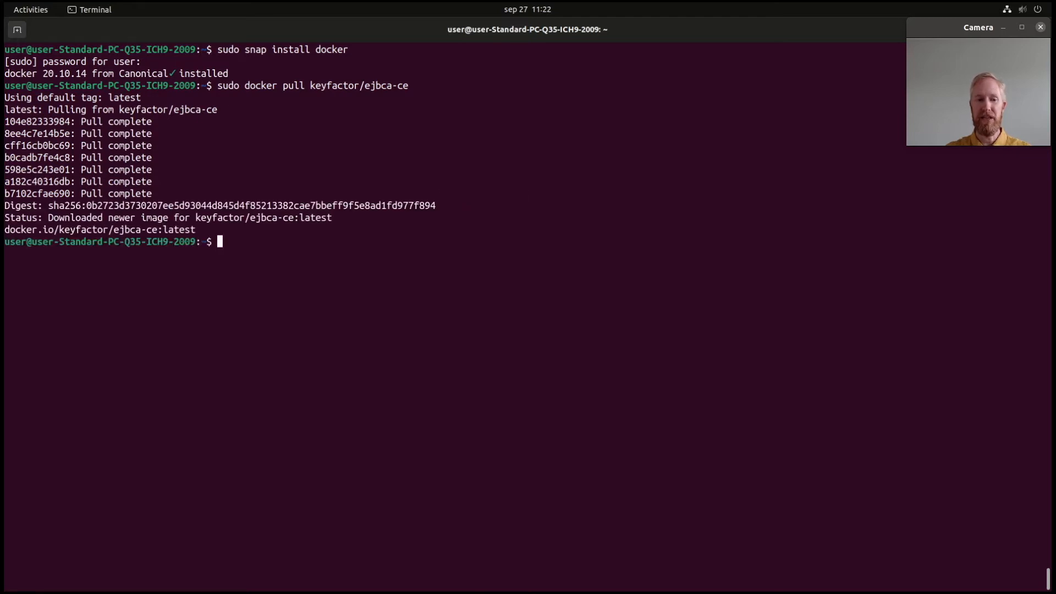
pyautogui.moveTo(520, 307)
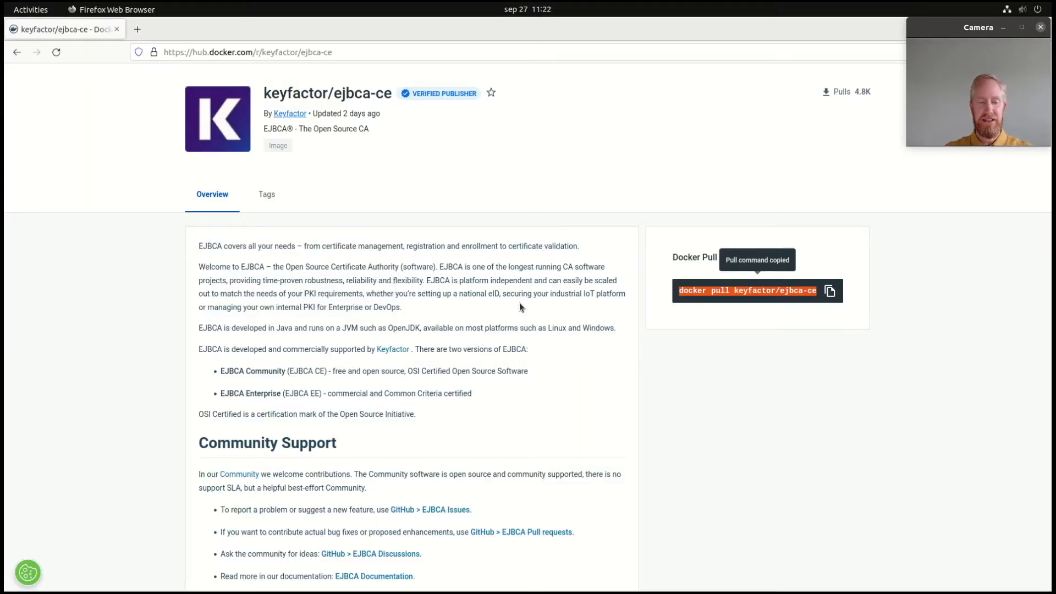
# - Scroll to the ephemeral test instance quick start and select its docker run command
pyautogui.scroll(-3)
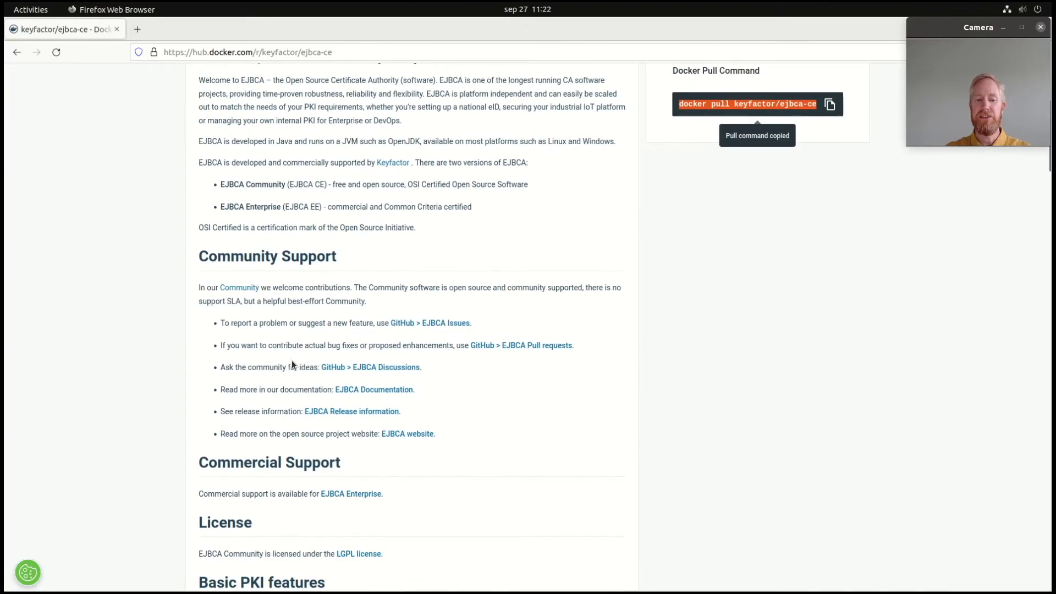
pyautogui.scroll(-3)
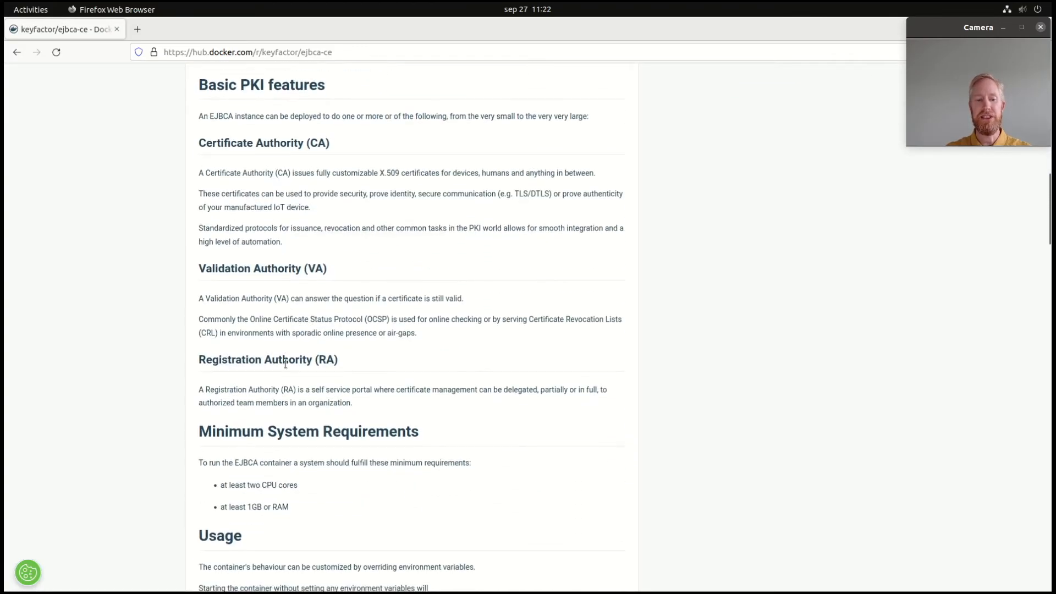
pyautogui.scroll(-3)
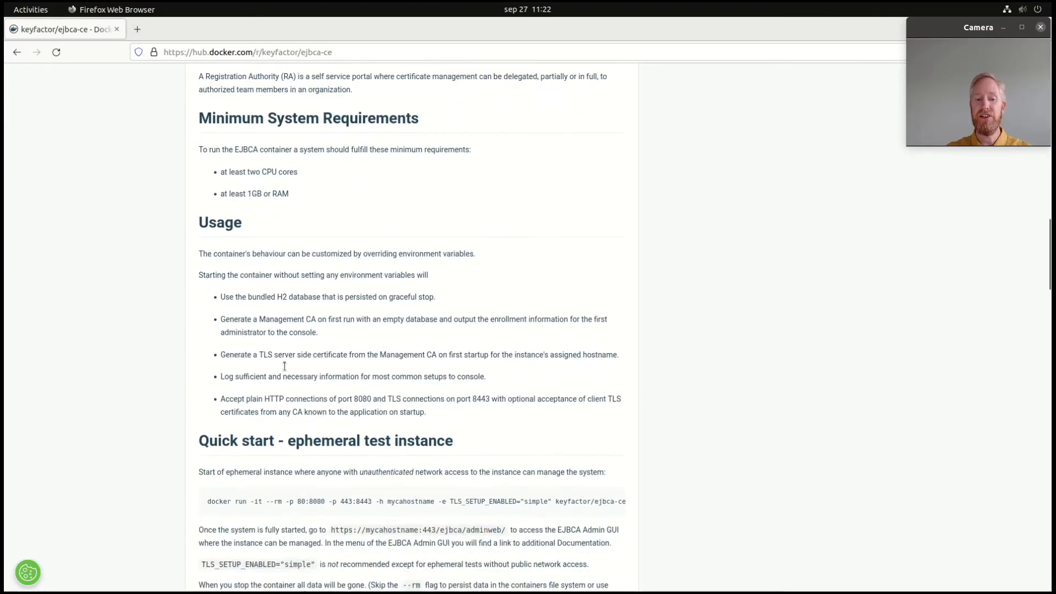
pyautogui.scroll(-3)
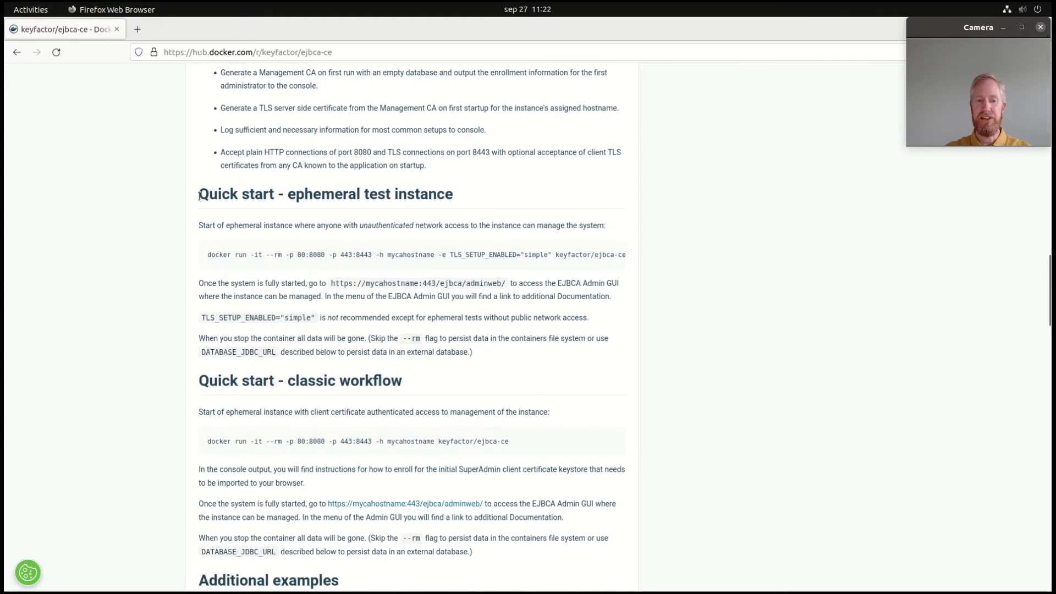
pyautogui.moveTo(448, 196)
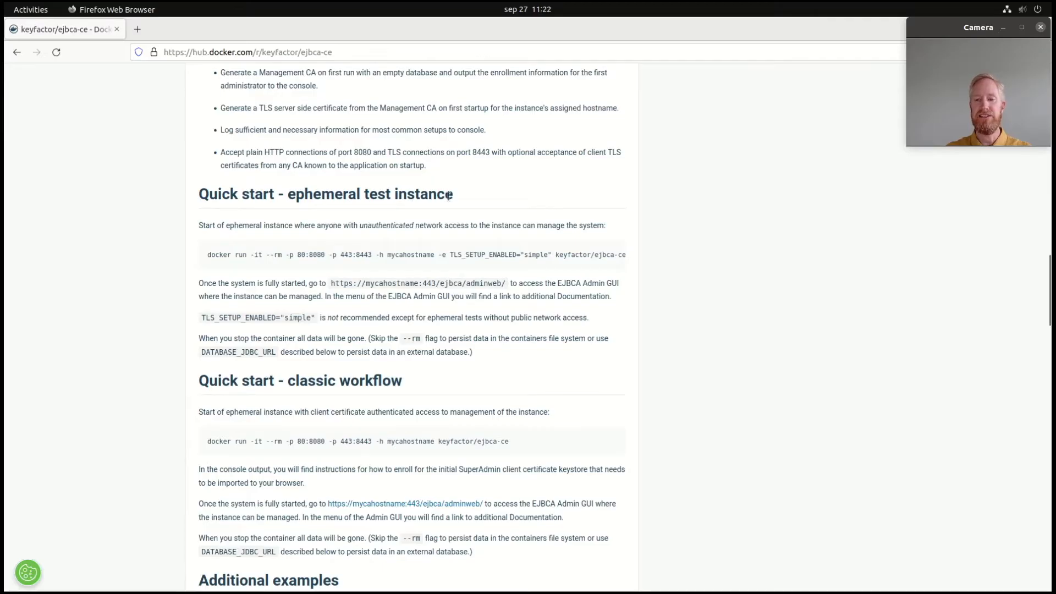
pyautogui.moveTo(253, 267)
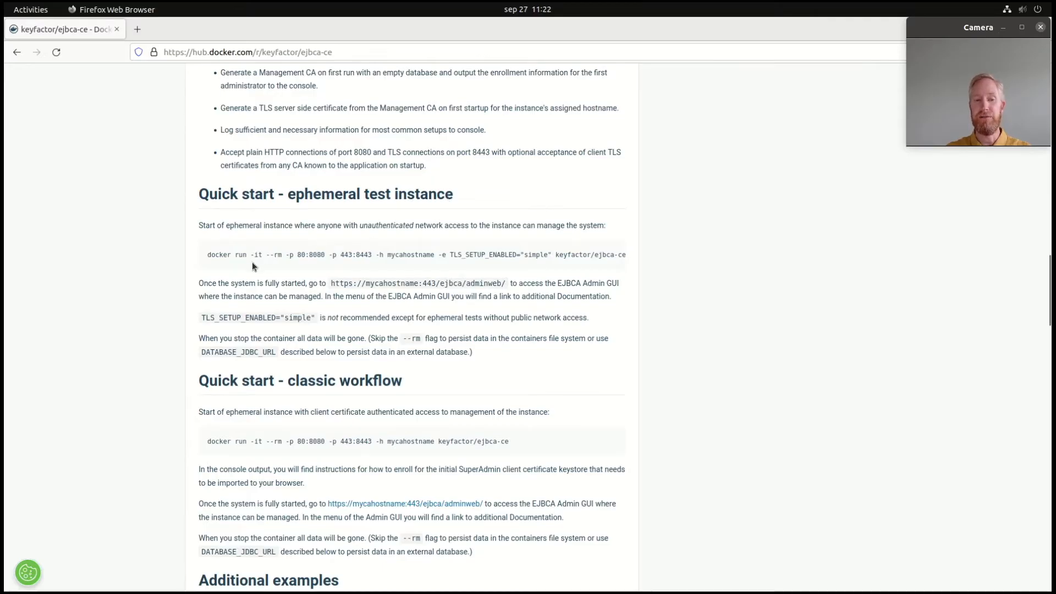
pyautogui.doubleClick(218, 254)
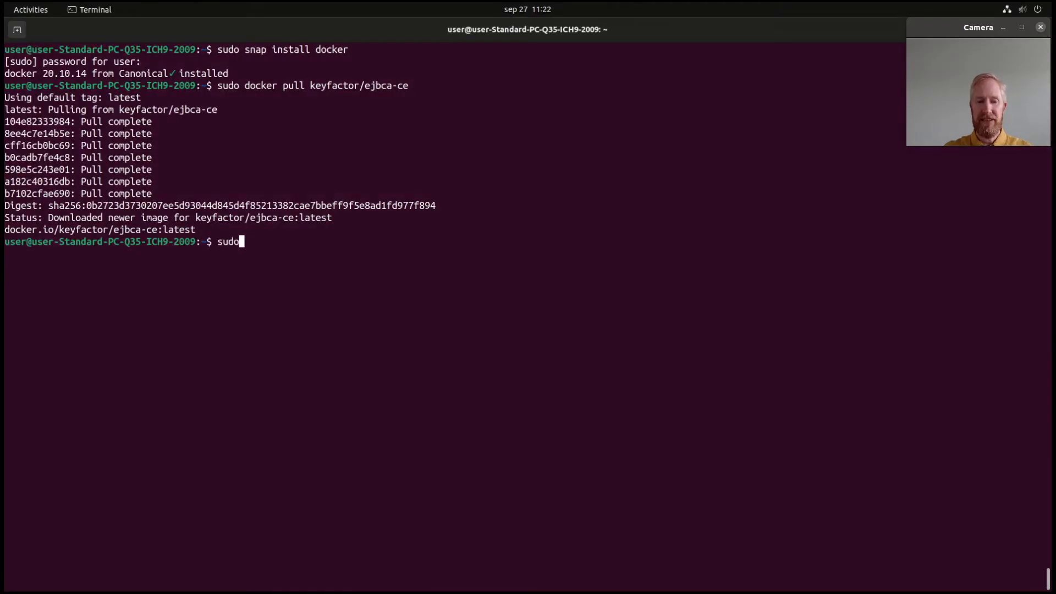
# - Run the quick-start docker run command with hostname localhost instead of mycahostname
pyautogui.write('docker run -it --rm -p 80:8080 -p 443:8443 -h mycahostname -e TLS_SETUP_ENABLED="simple" keyfactor/ejbca-ce')
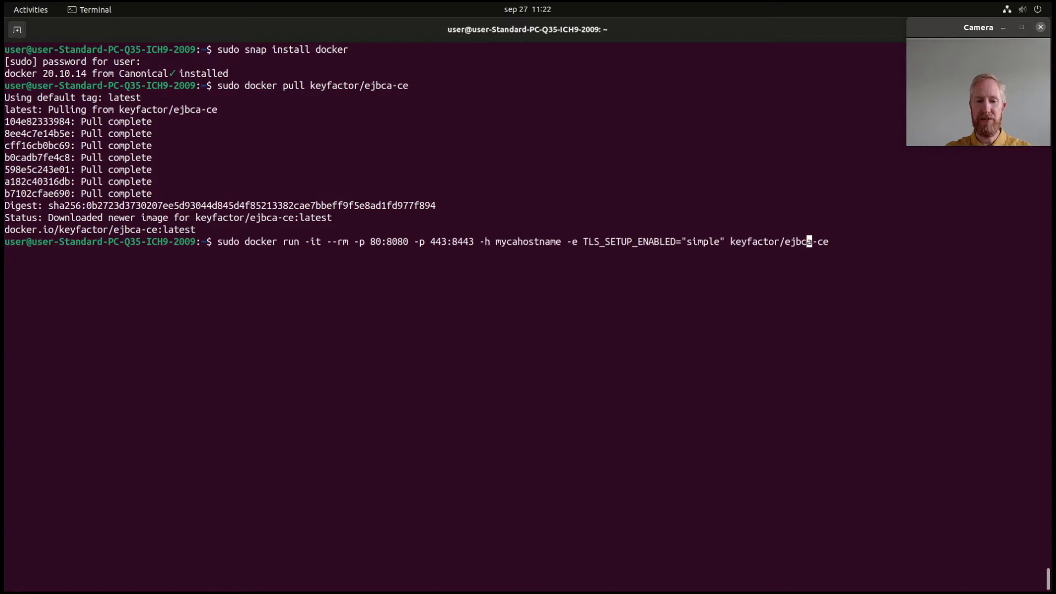
pyautogui.press('Left')
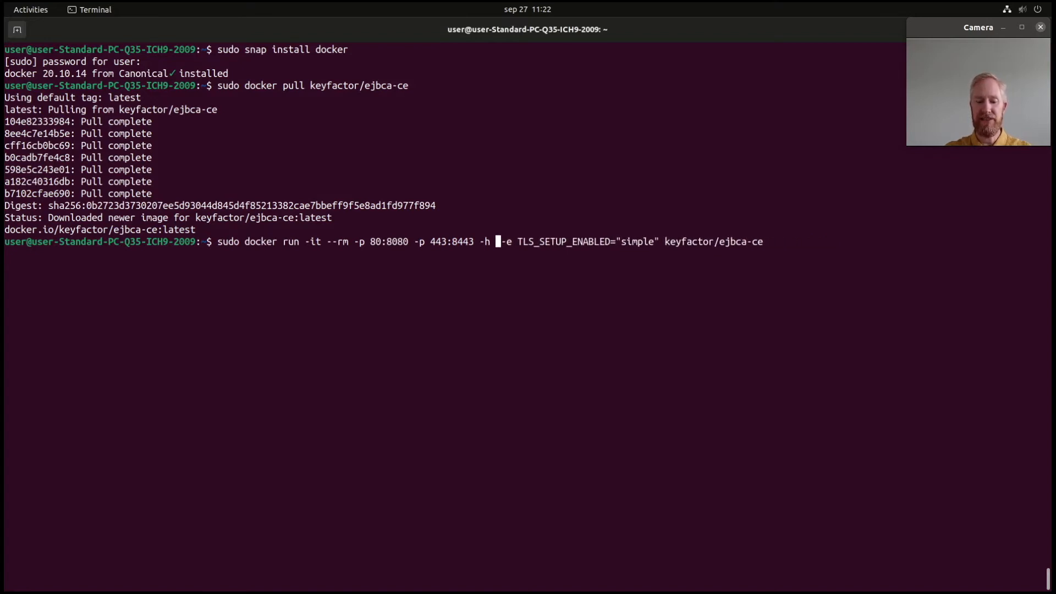
pyautogui.write('localhost')
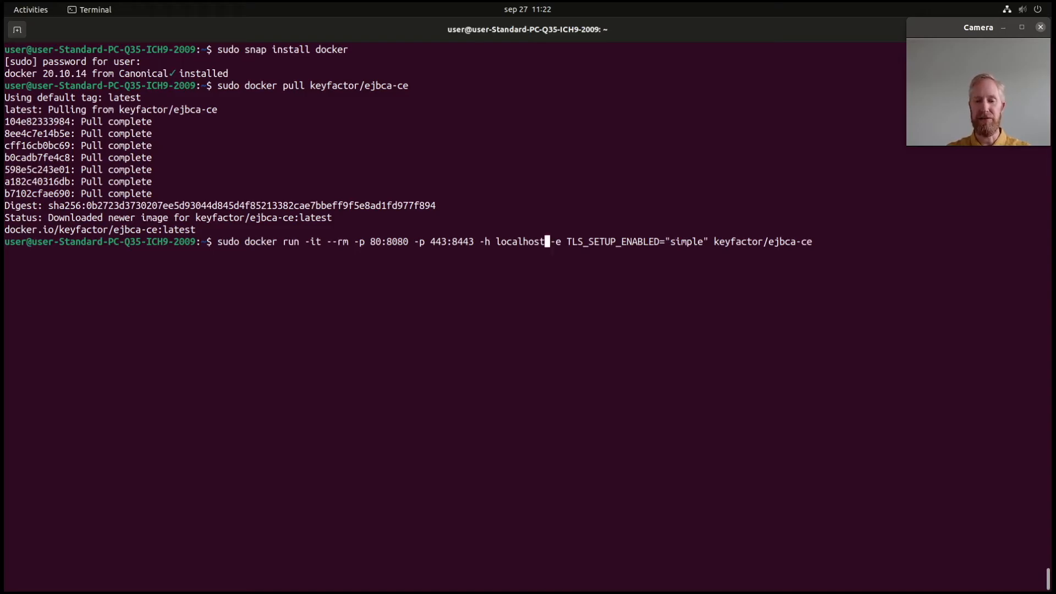
pyautogui.press('Return')
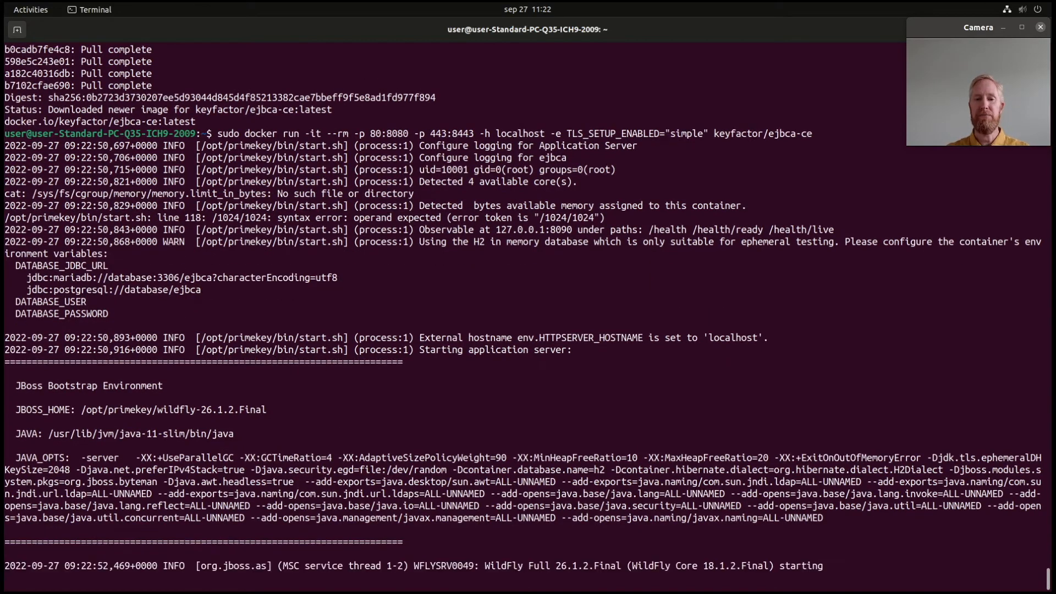
# - Follow the container log until ManagementCA reports 'CA initialized' with its initial CRL
pyautogui.scroll(-3)
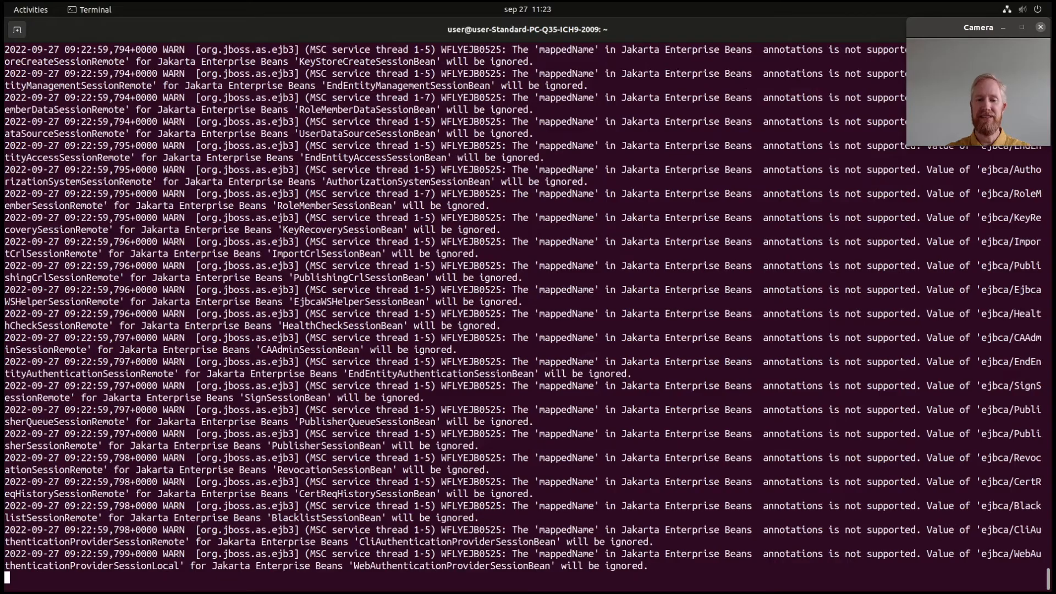
pyautogui.scroll(-3)
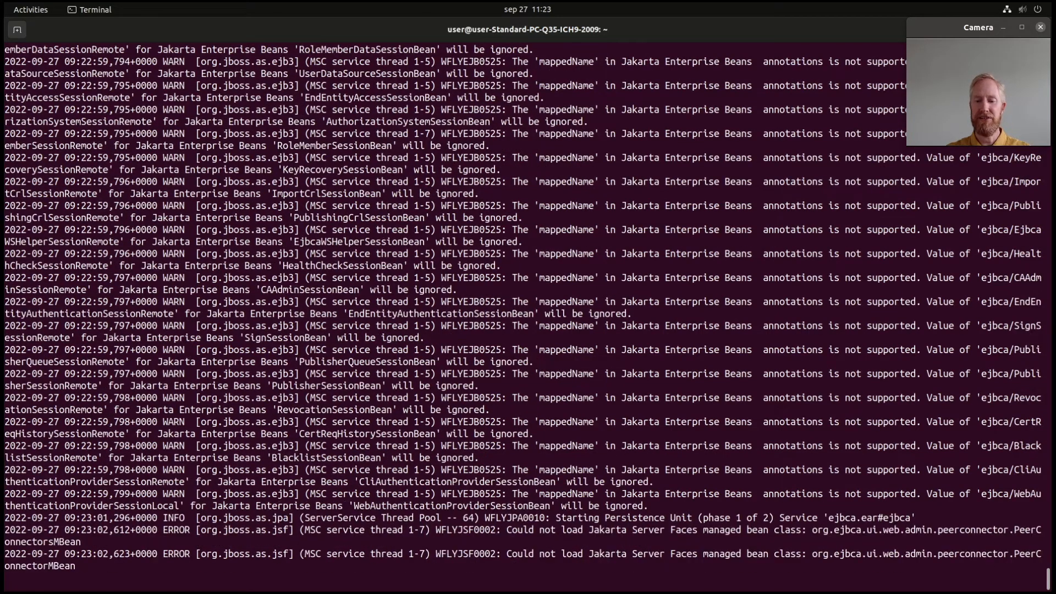
pyautogui.scroll(-3)
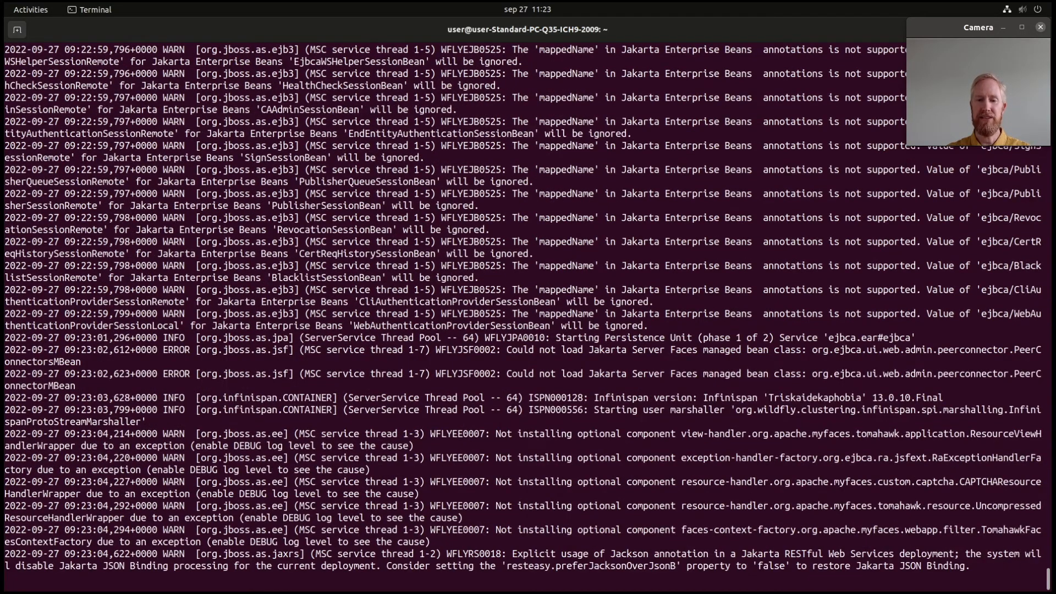
pyautogui.scroll(-3)
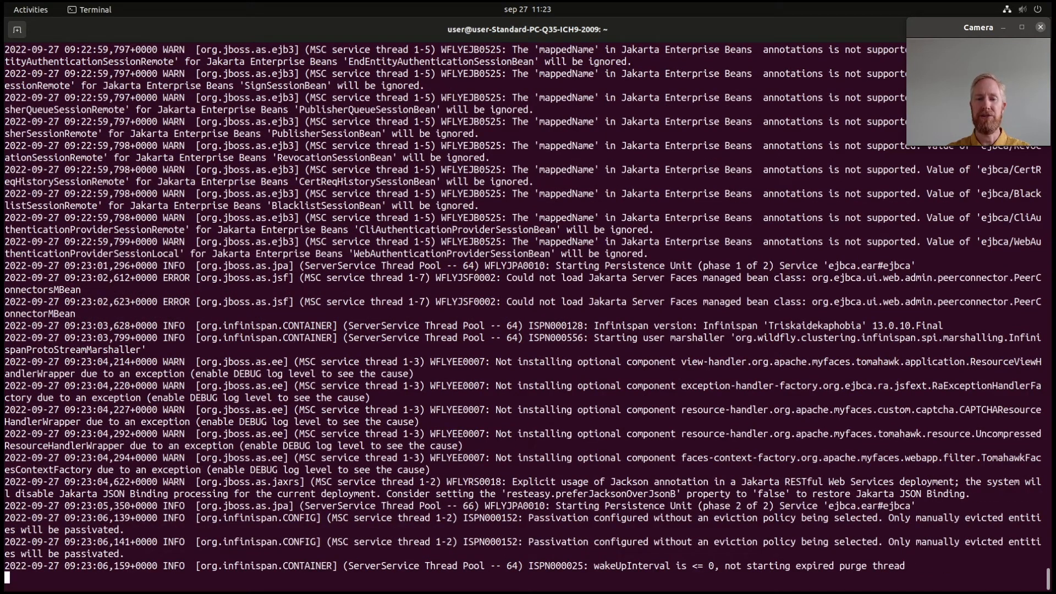
pyautogui.scroll(-3)
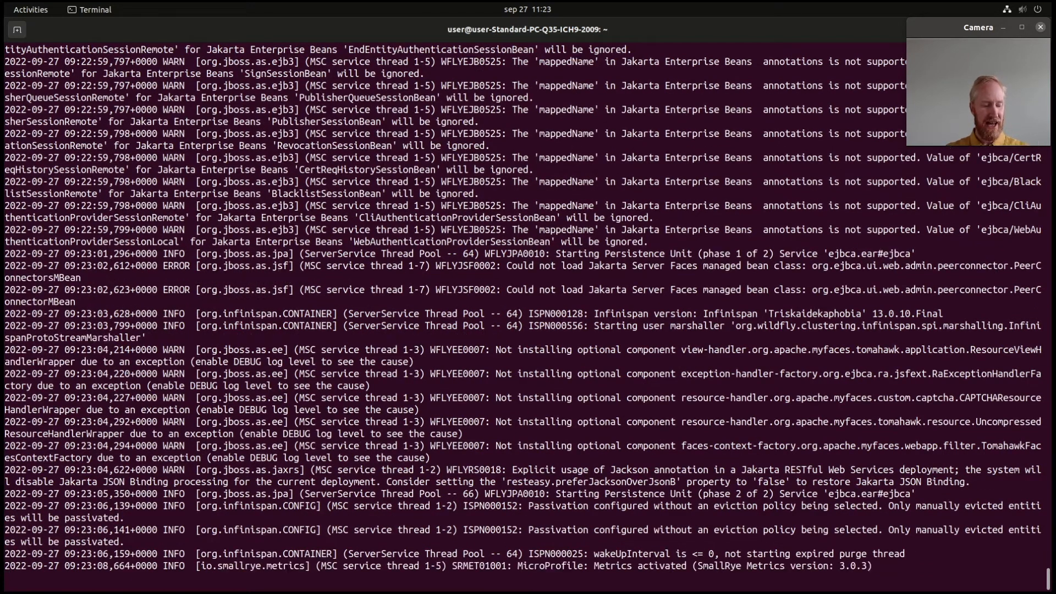
pyautogui.scroll(-3)
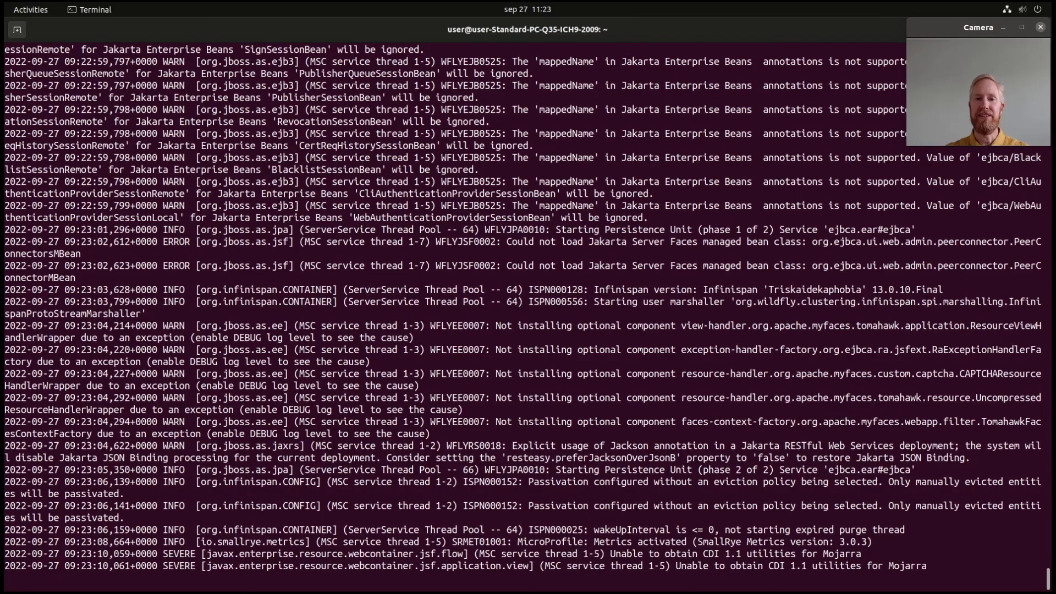
pyautogui.scroll(-3)
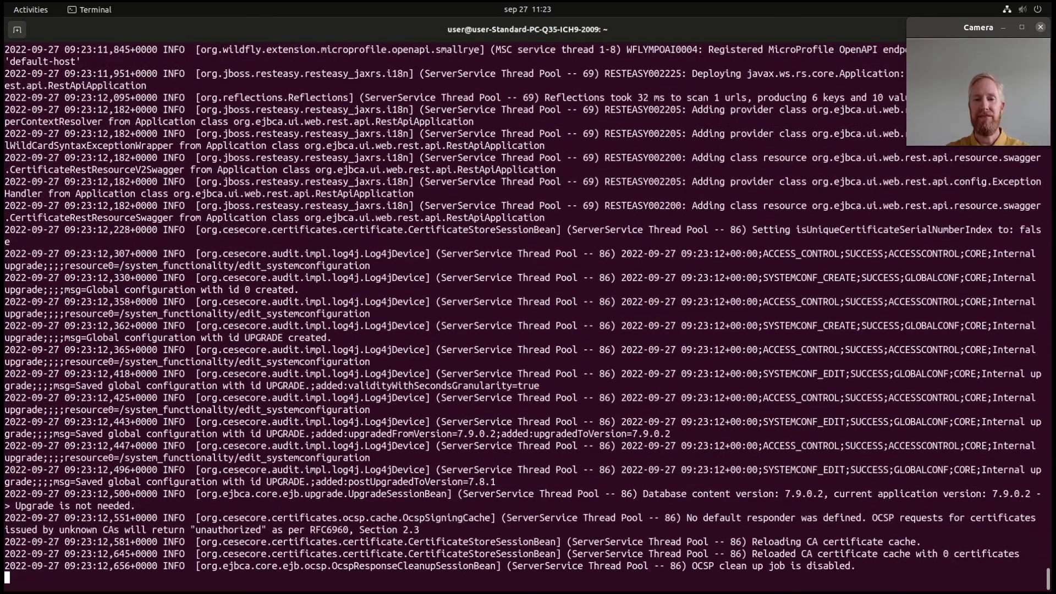
pyautogui.scroll(-3)
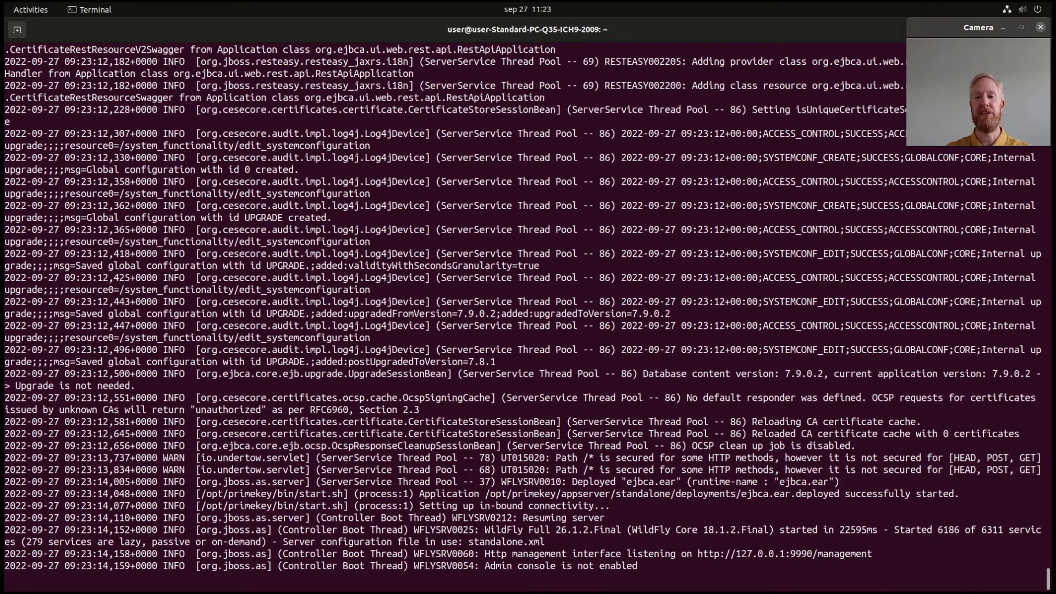
pyautogui.scroll(-3)
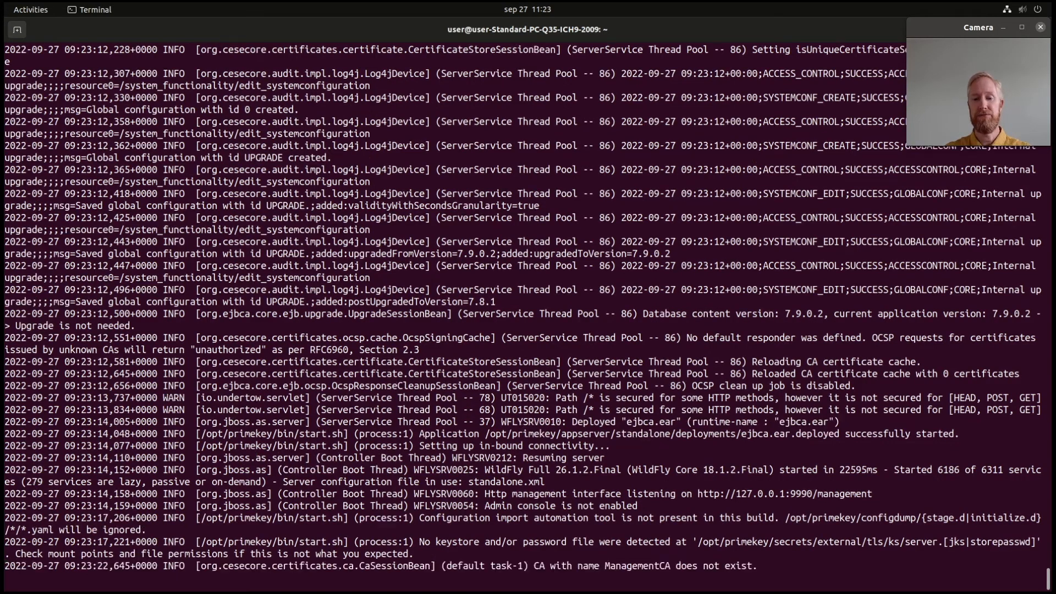
pyautogui.scroll(-3)
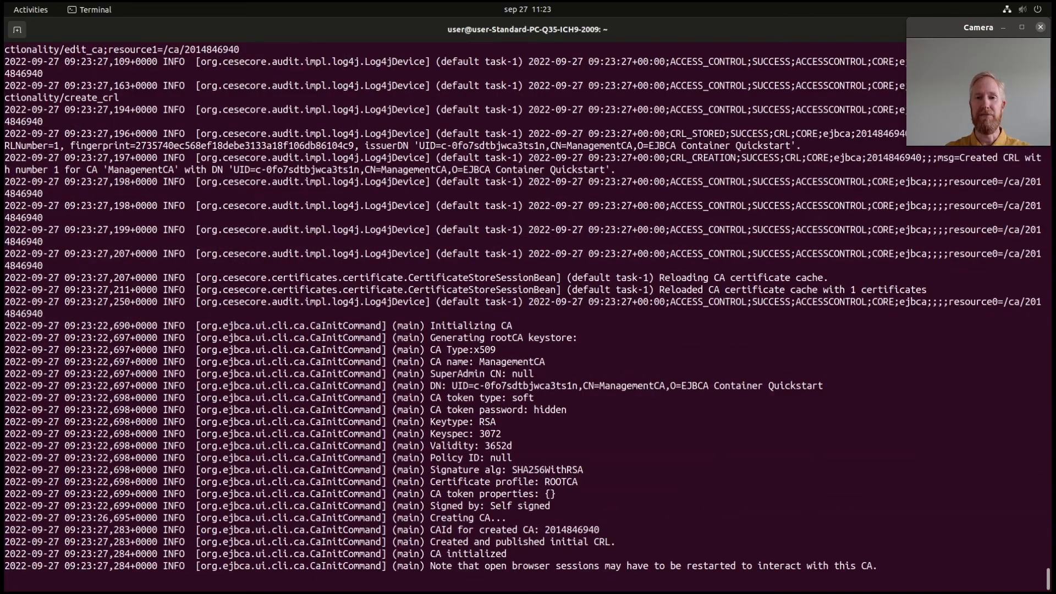
# - Follow the log as the localhost end entity, TLS certificate and keystore are created
pyautogui.scroll(-3)
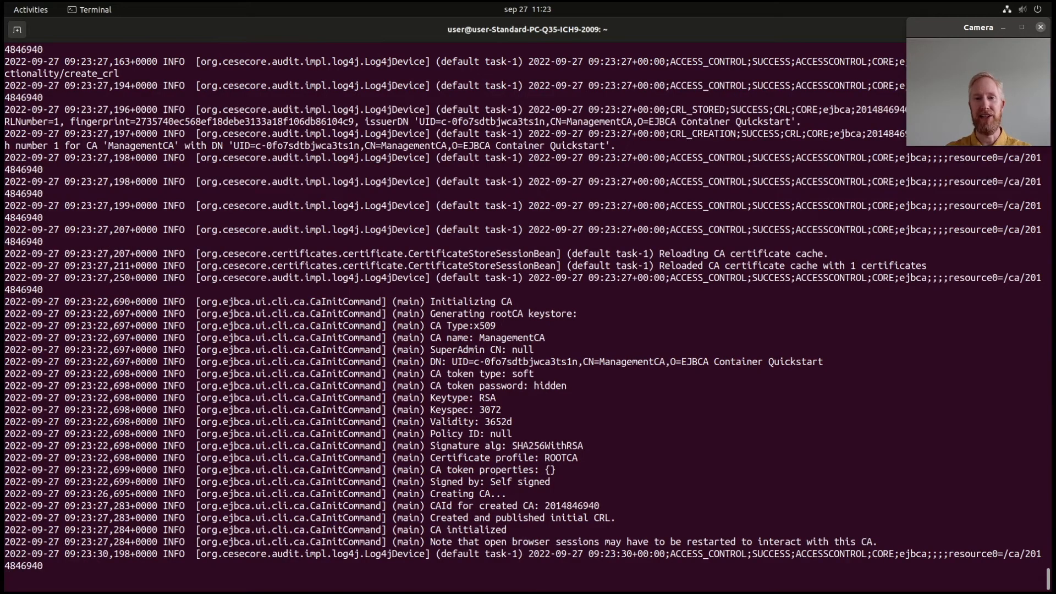
pyautogui.scroll(-3)
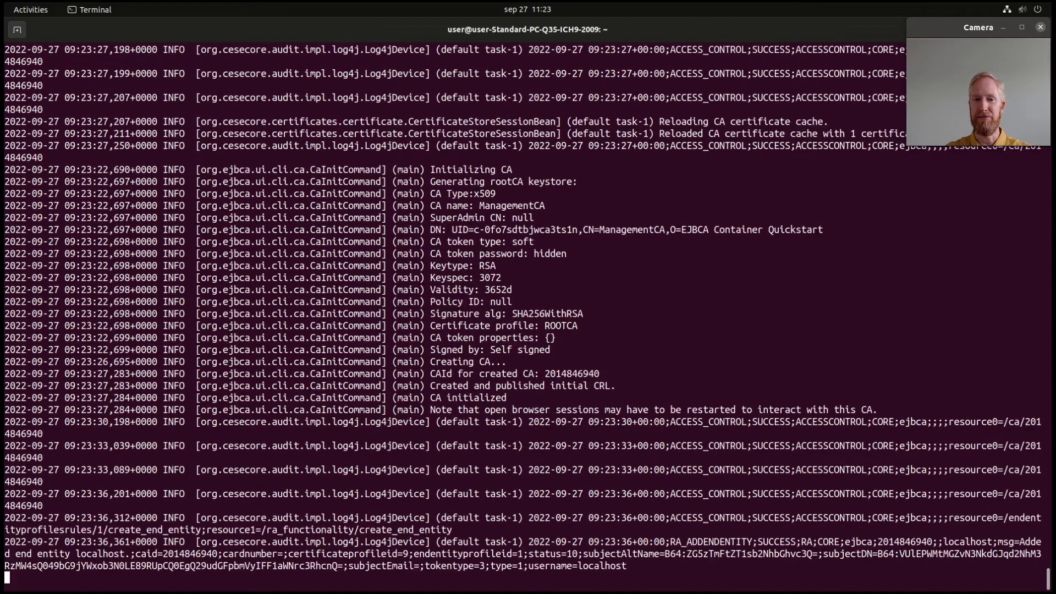
pyautogui.scroll(-3)
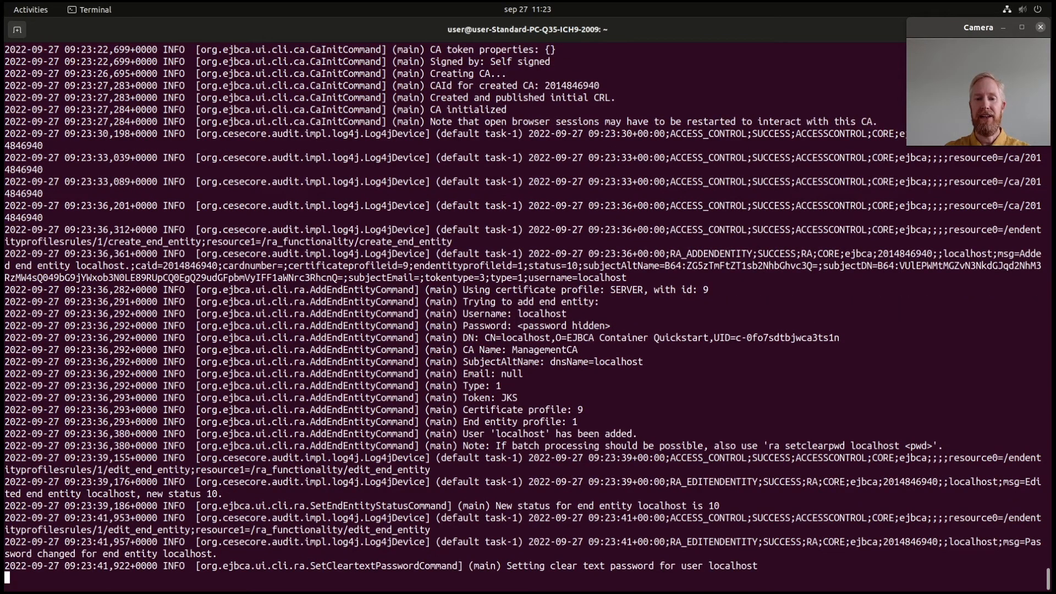
pyautogui.scroll(-3)
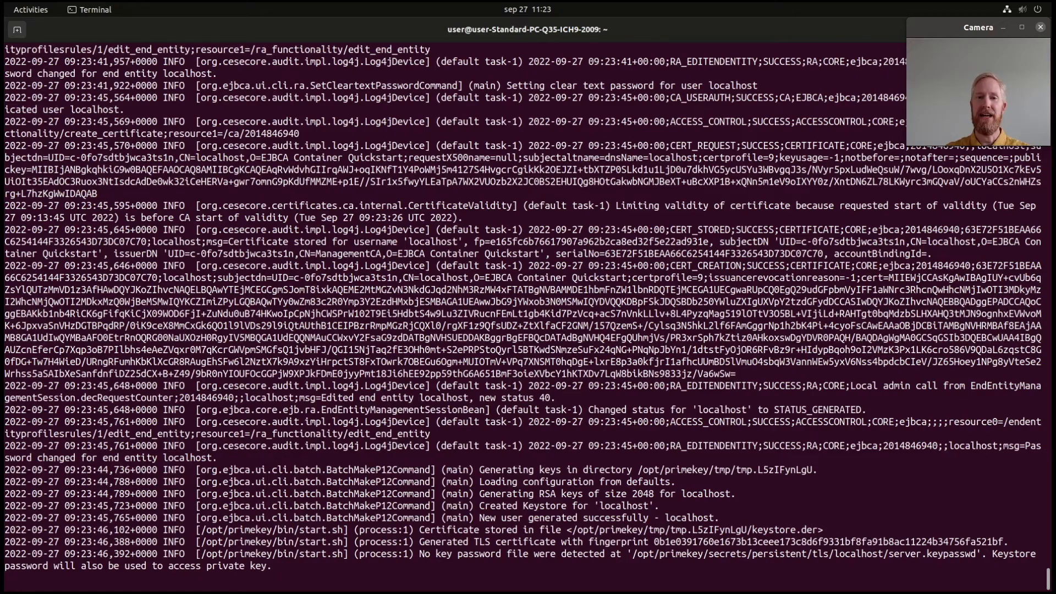
# - Scroll the startup log to the fresh-installation banner with the adminweb URL
pyautogui.scroll(-3)
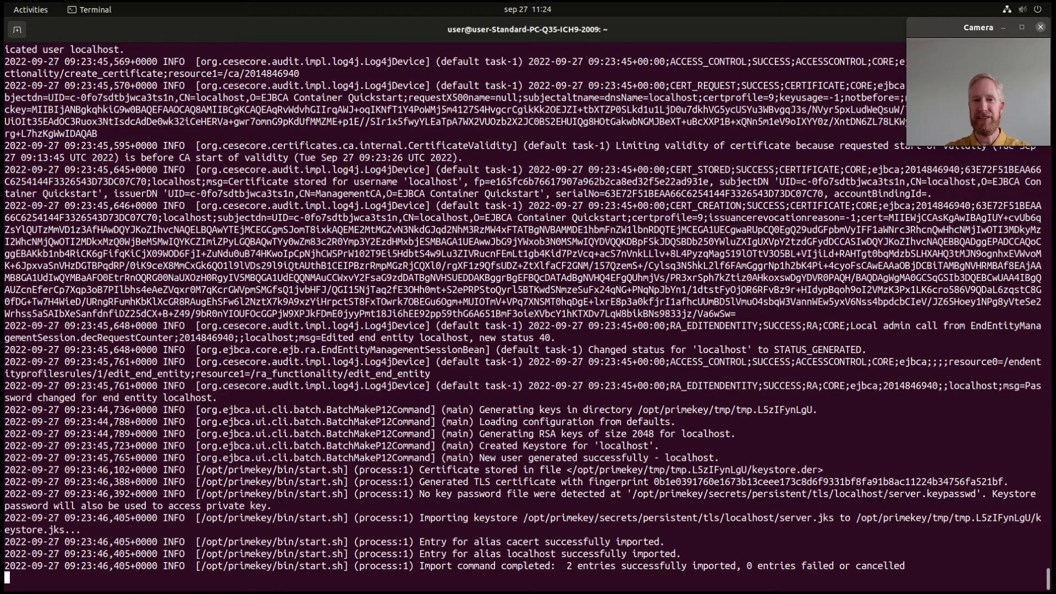
pyautogui.scroll(-3)
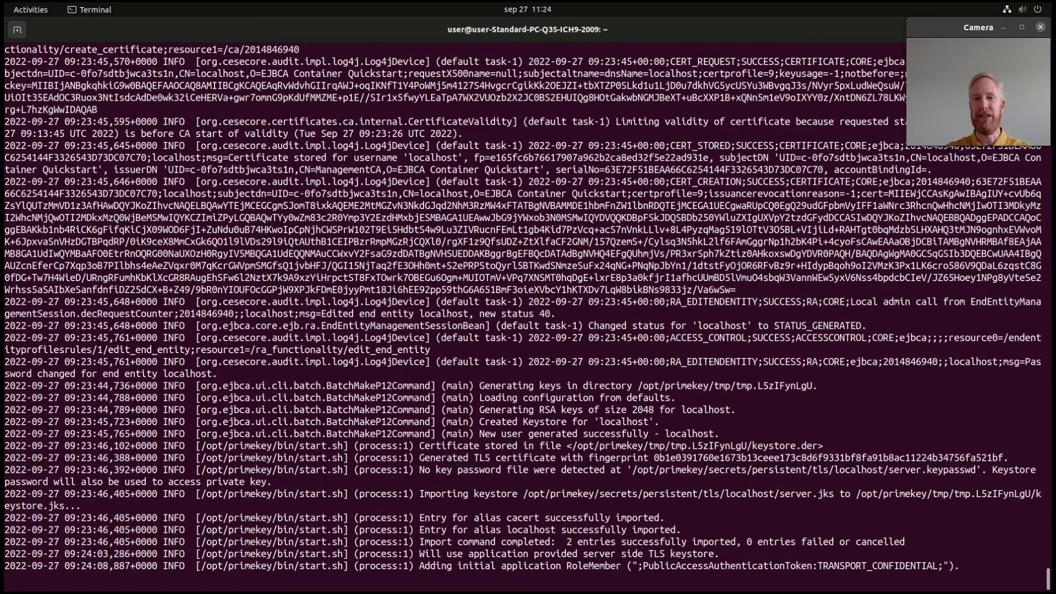
pyautogui.scroll(-3)
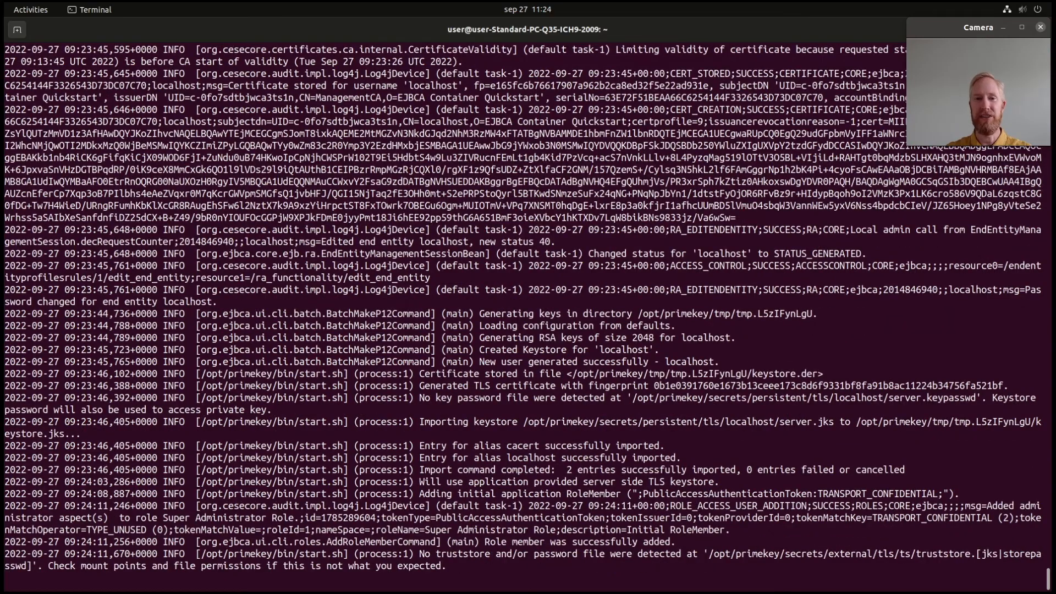
pyautogui.scroll(-3)
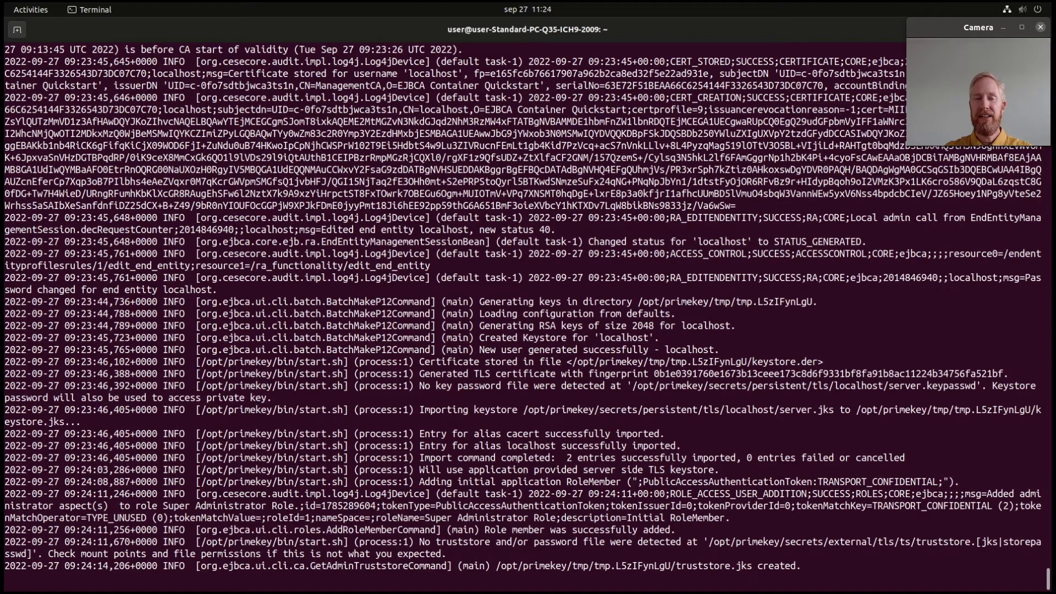
pyautogui.scroll(-3)
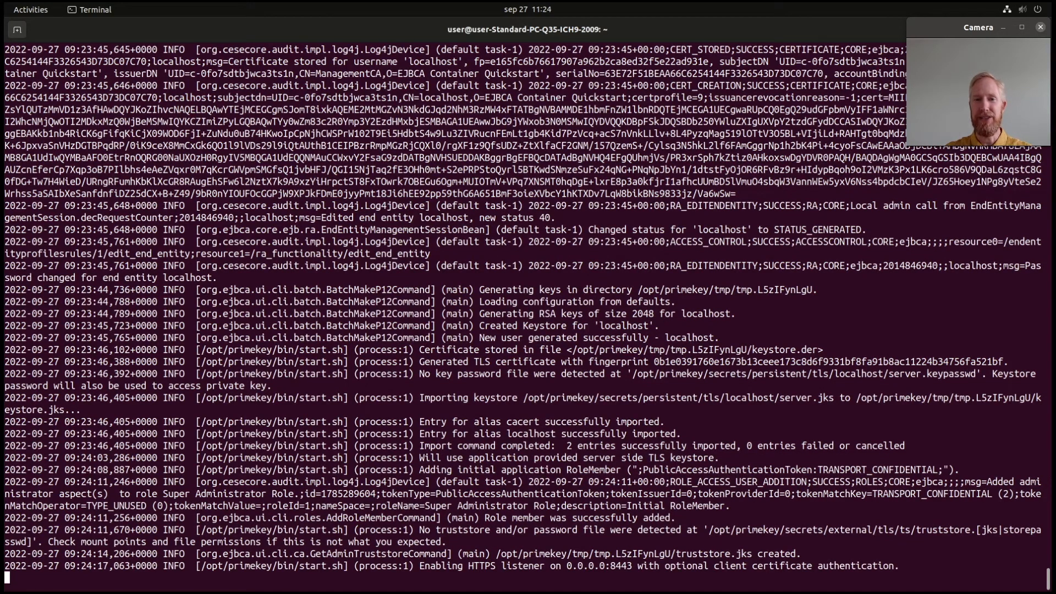
pyautogui.scroll(-3)
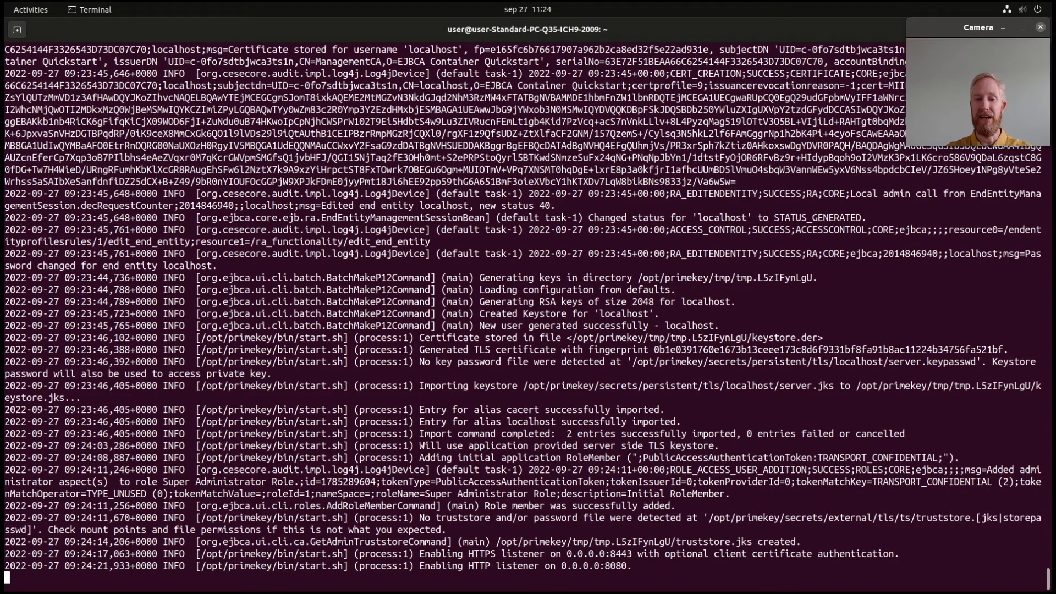
pyautogui.scroll(-3)
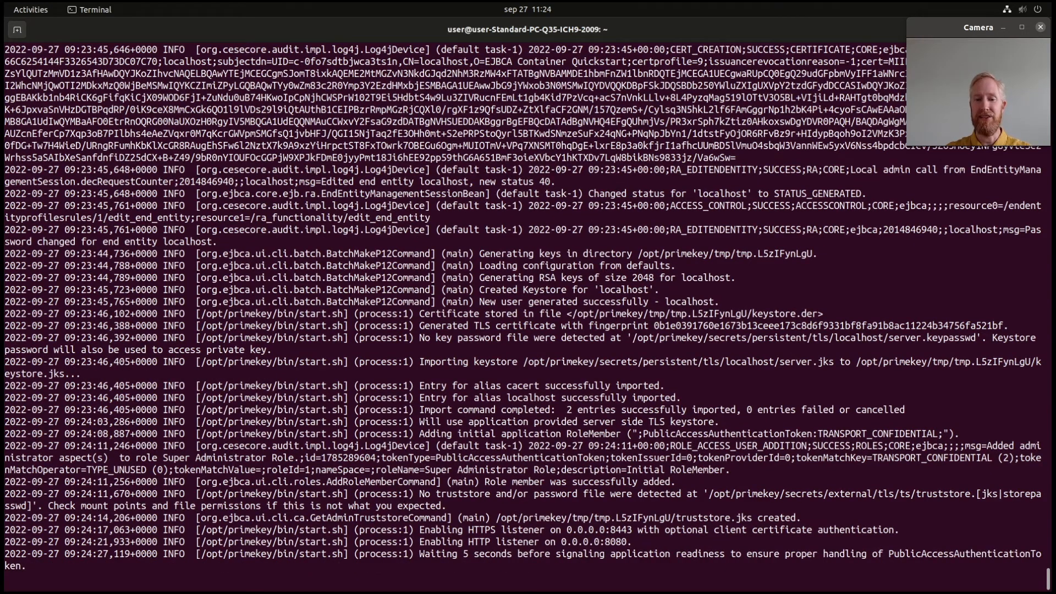
pyautogui.scroll(-3)
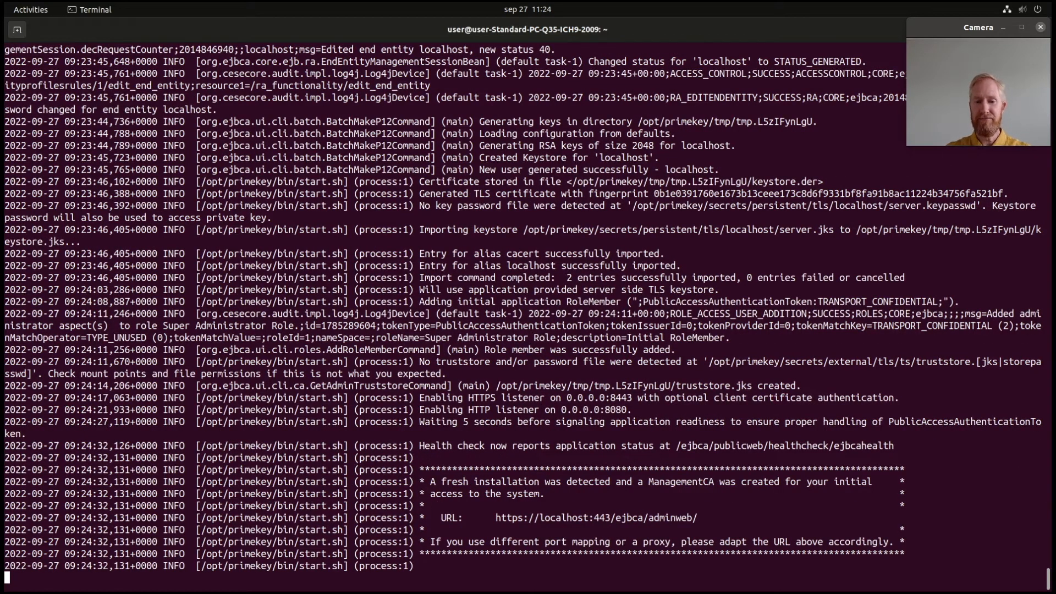
pyautogui.moveTo(531, 524)
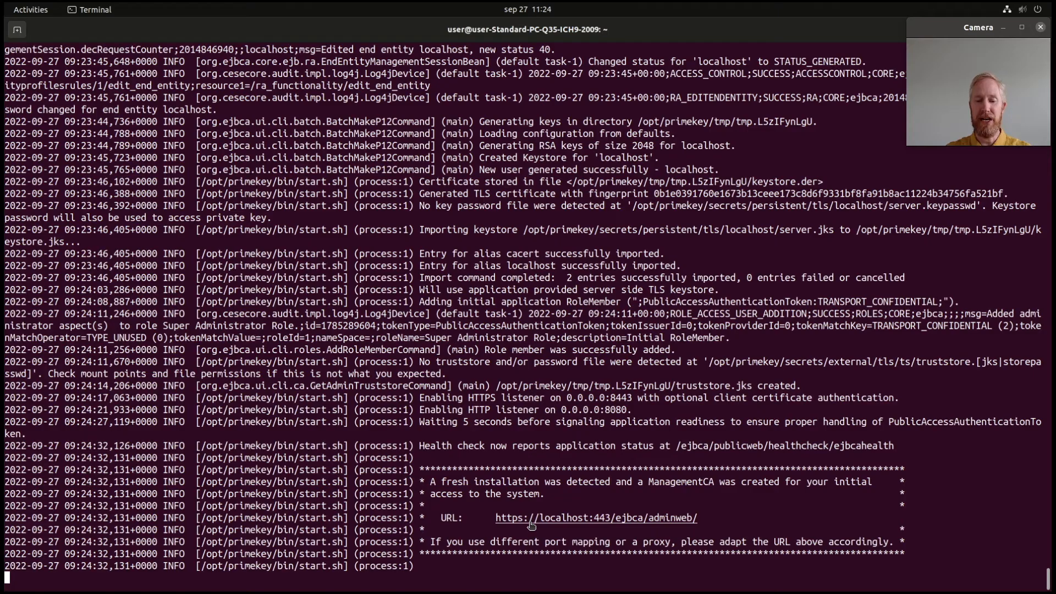
pyautogui.rightClick(532, 524)
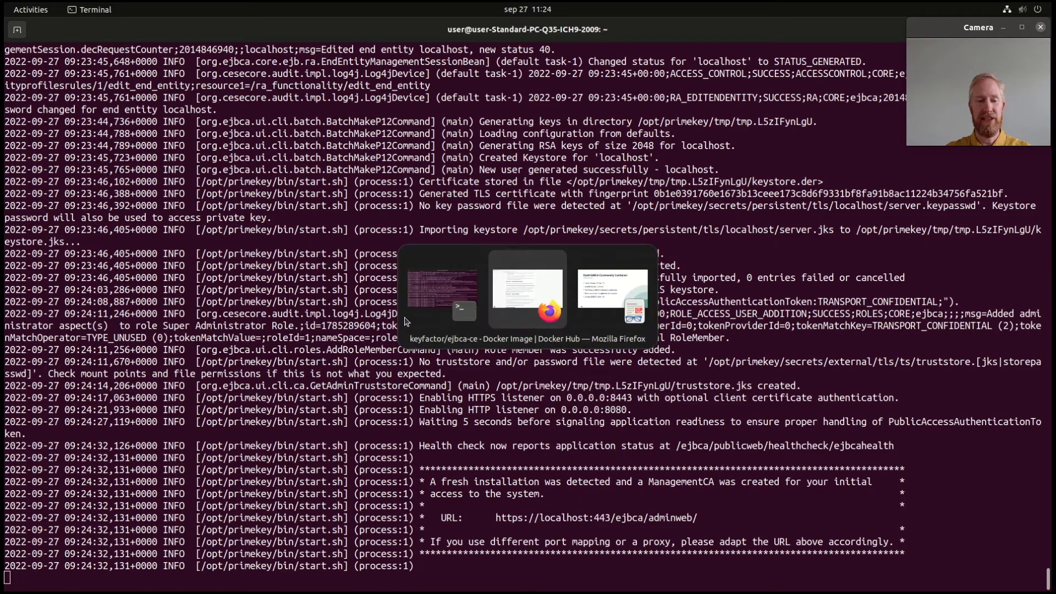
pyautogui.click(528, 290)
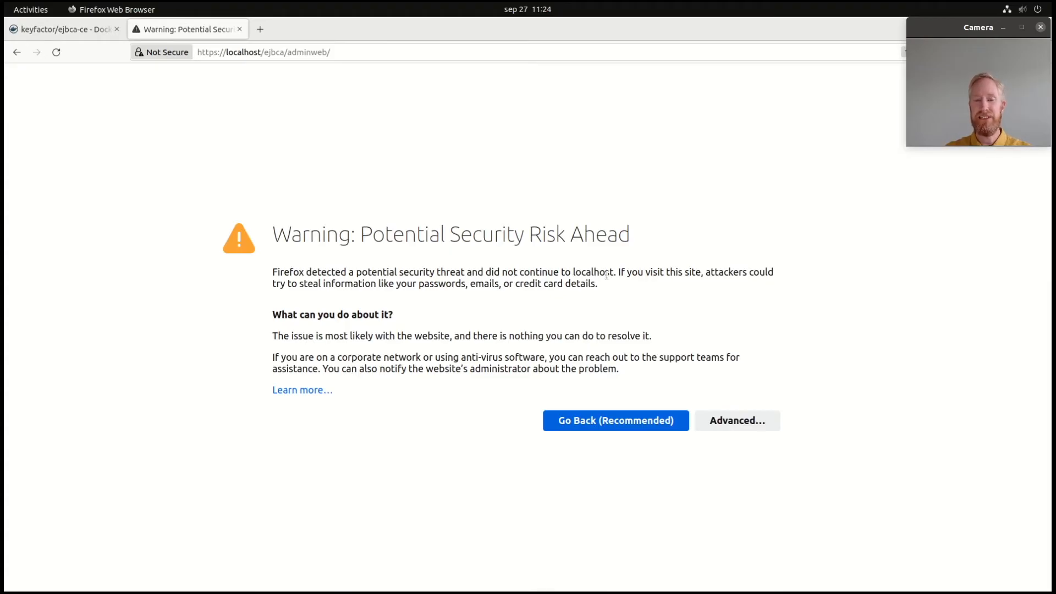
pyautogui.moveTo(546, 310)
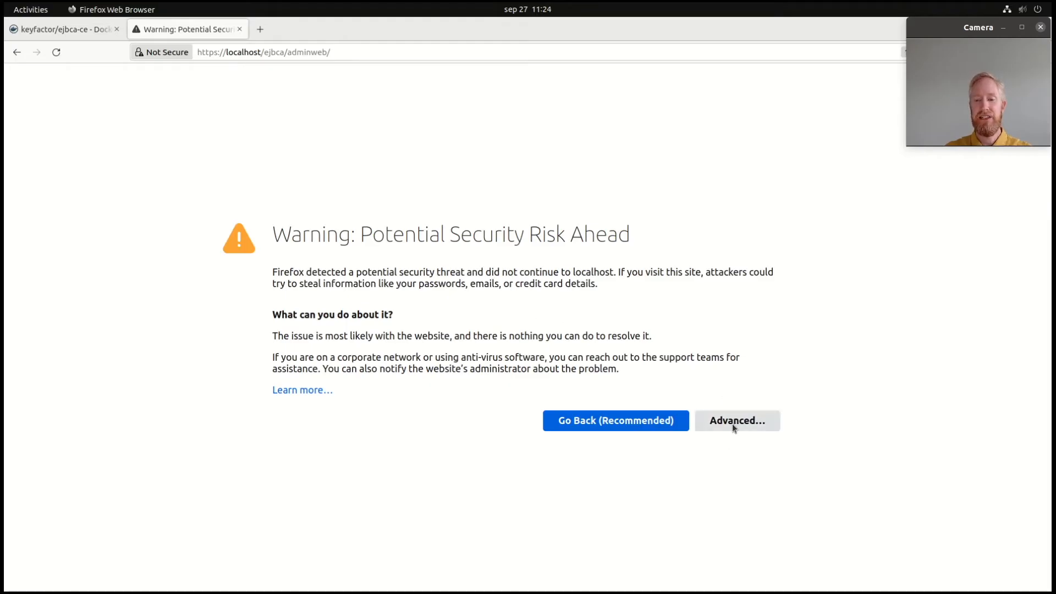
# - Accept the self-signed localhost certificate risk via Advanced to load the admin page
pyautogui.click(736, 420)
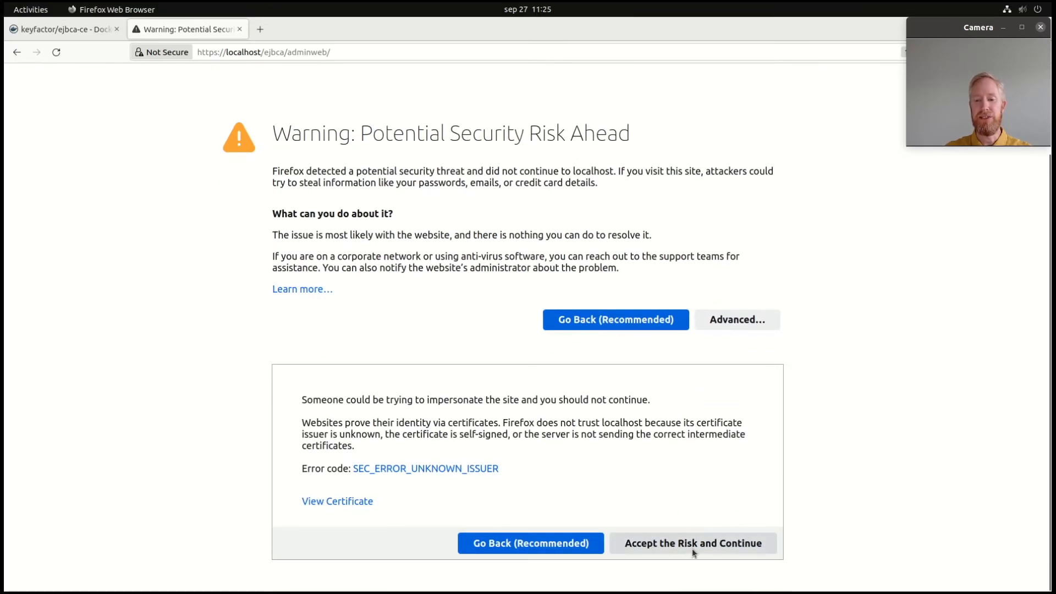
pyautogui.moveTo(657, 535)
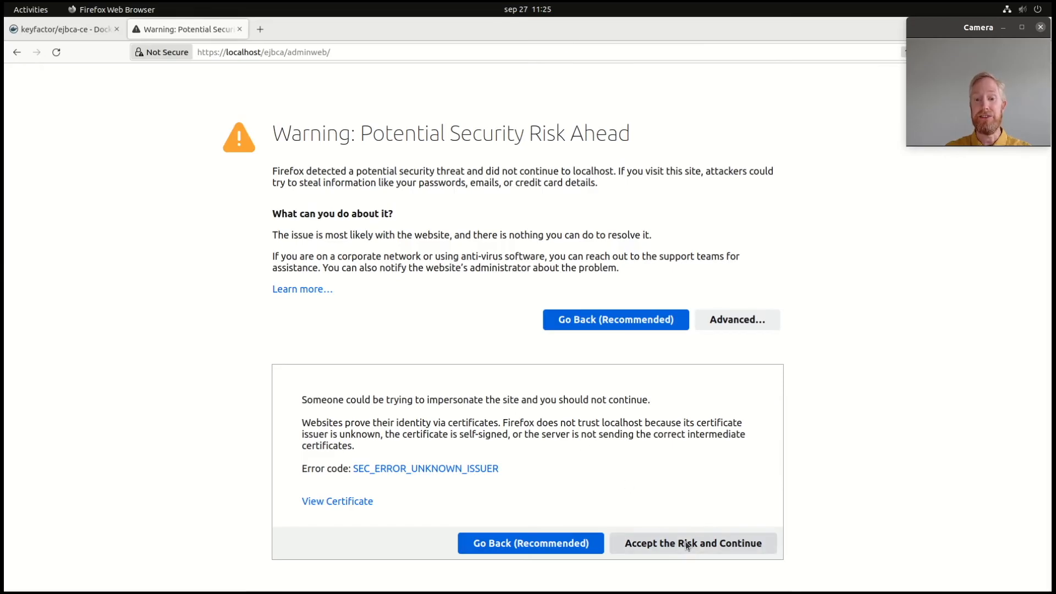
pyautogui.click(693, 543)
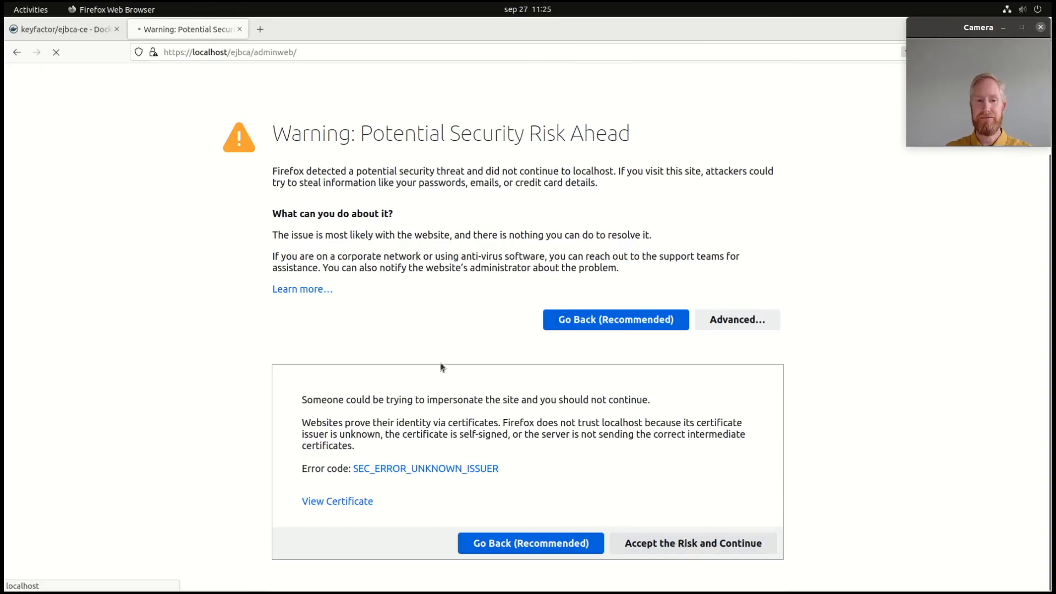
# - Check Crypto Tokens, then confirm ManagementCA is listed as Active under Certification Authorities
pyautogui.click(692, 543)
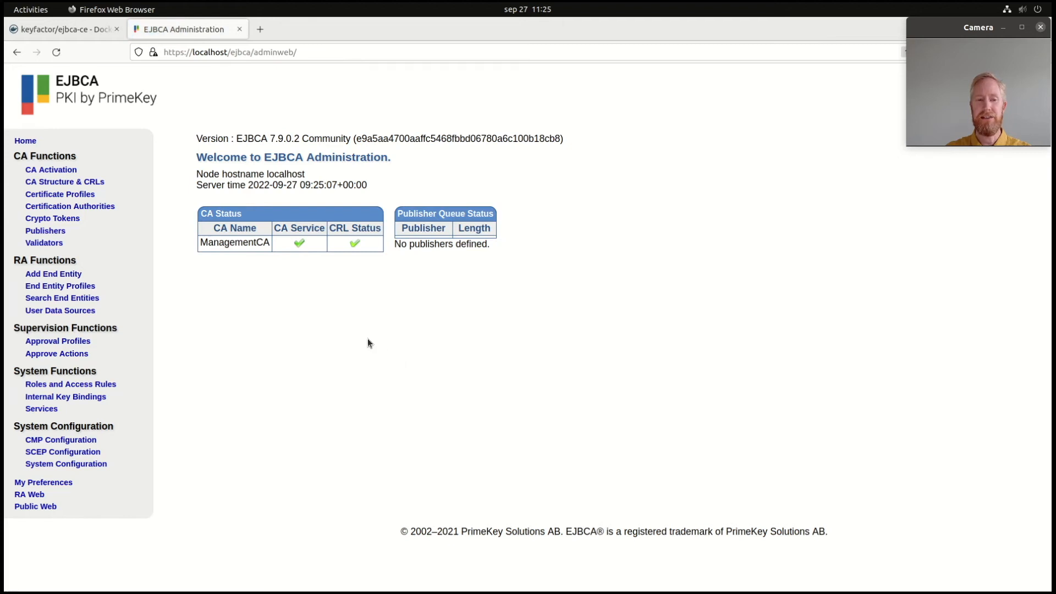
pyautogui.moveTo(345, 329)
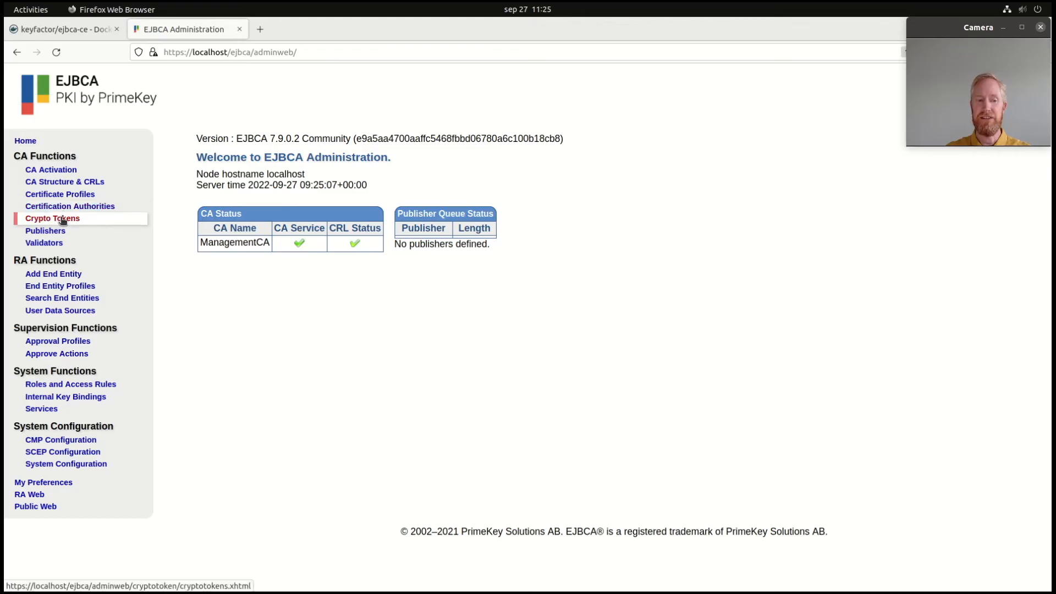
pyautogui.click(52, 218)
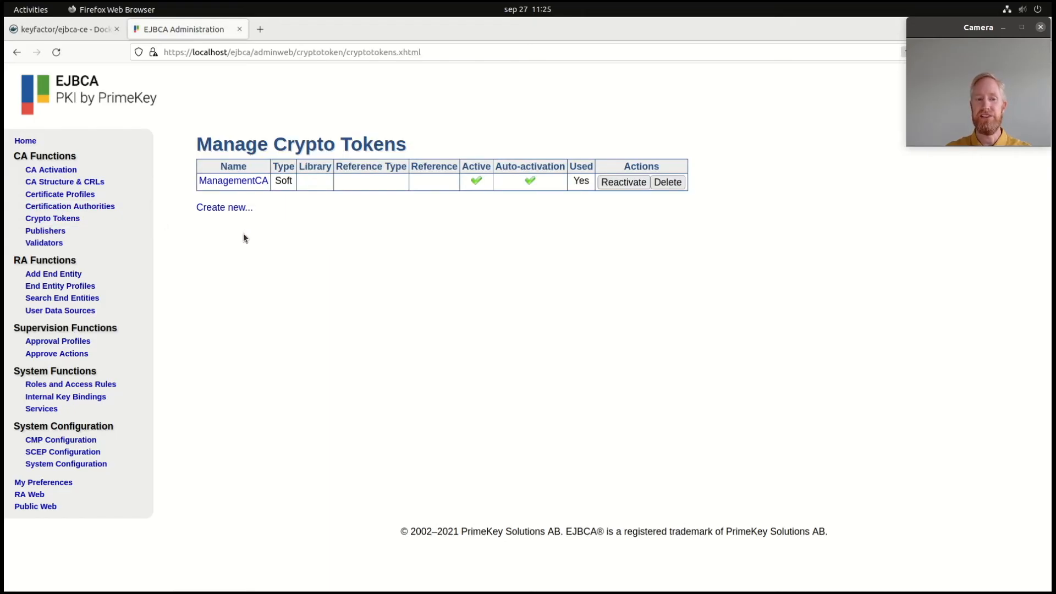
pyautogui.click(70, 207)
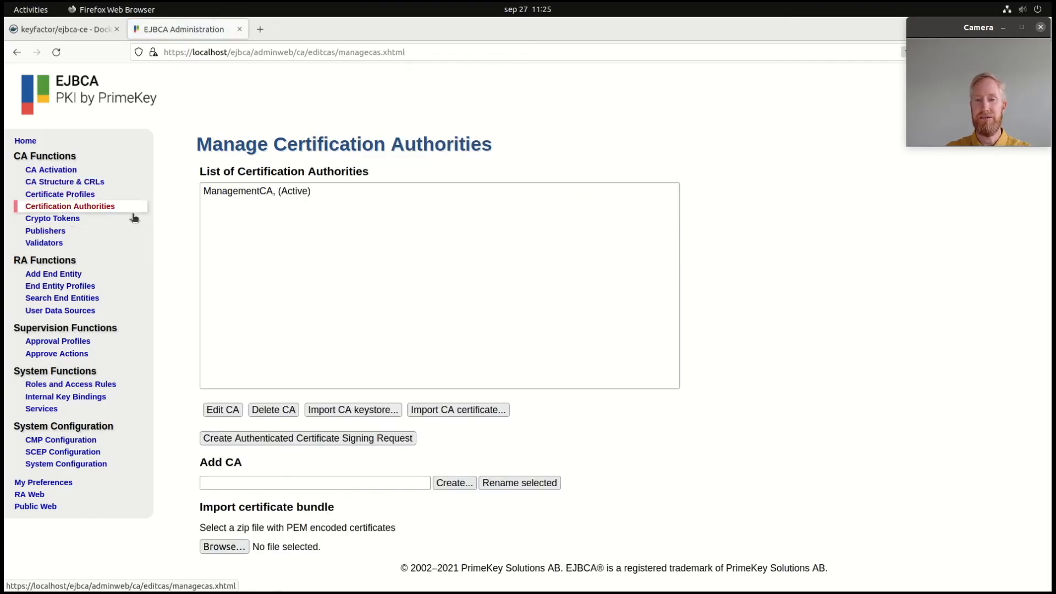
pyautogui.moveTo(164, 241)
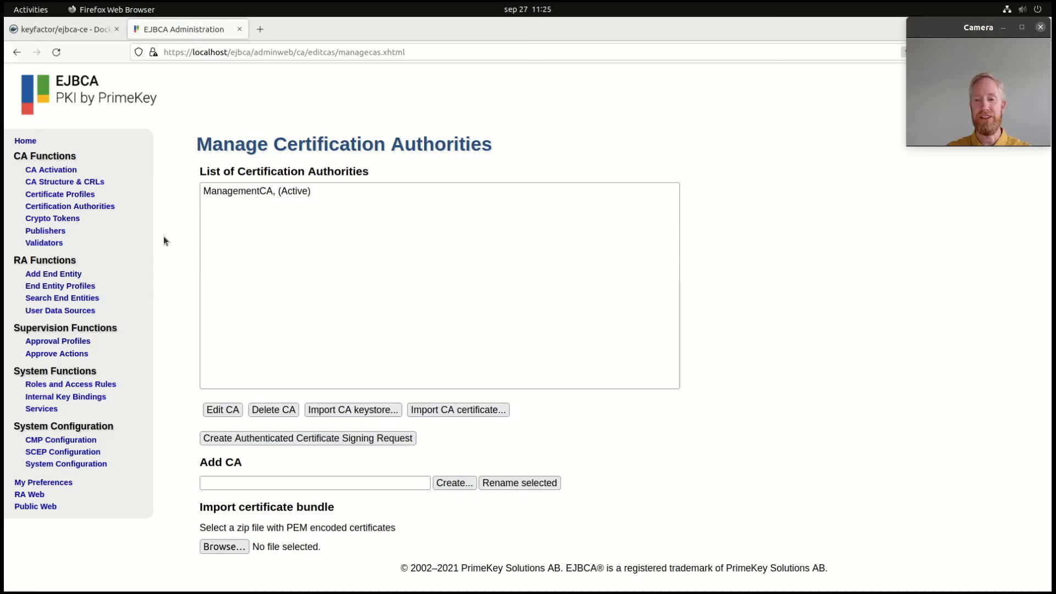